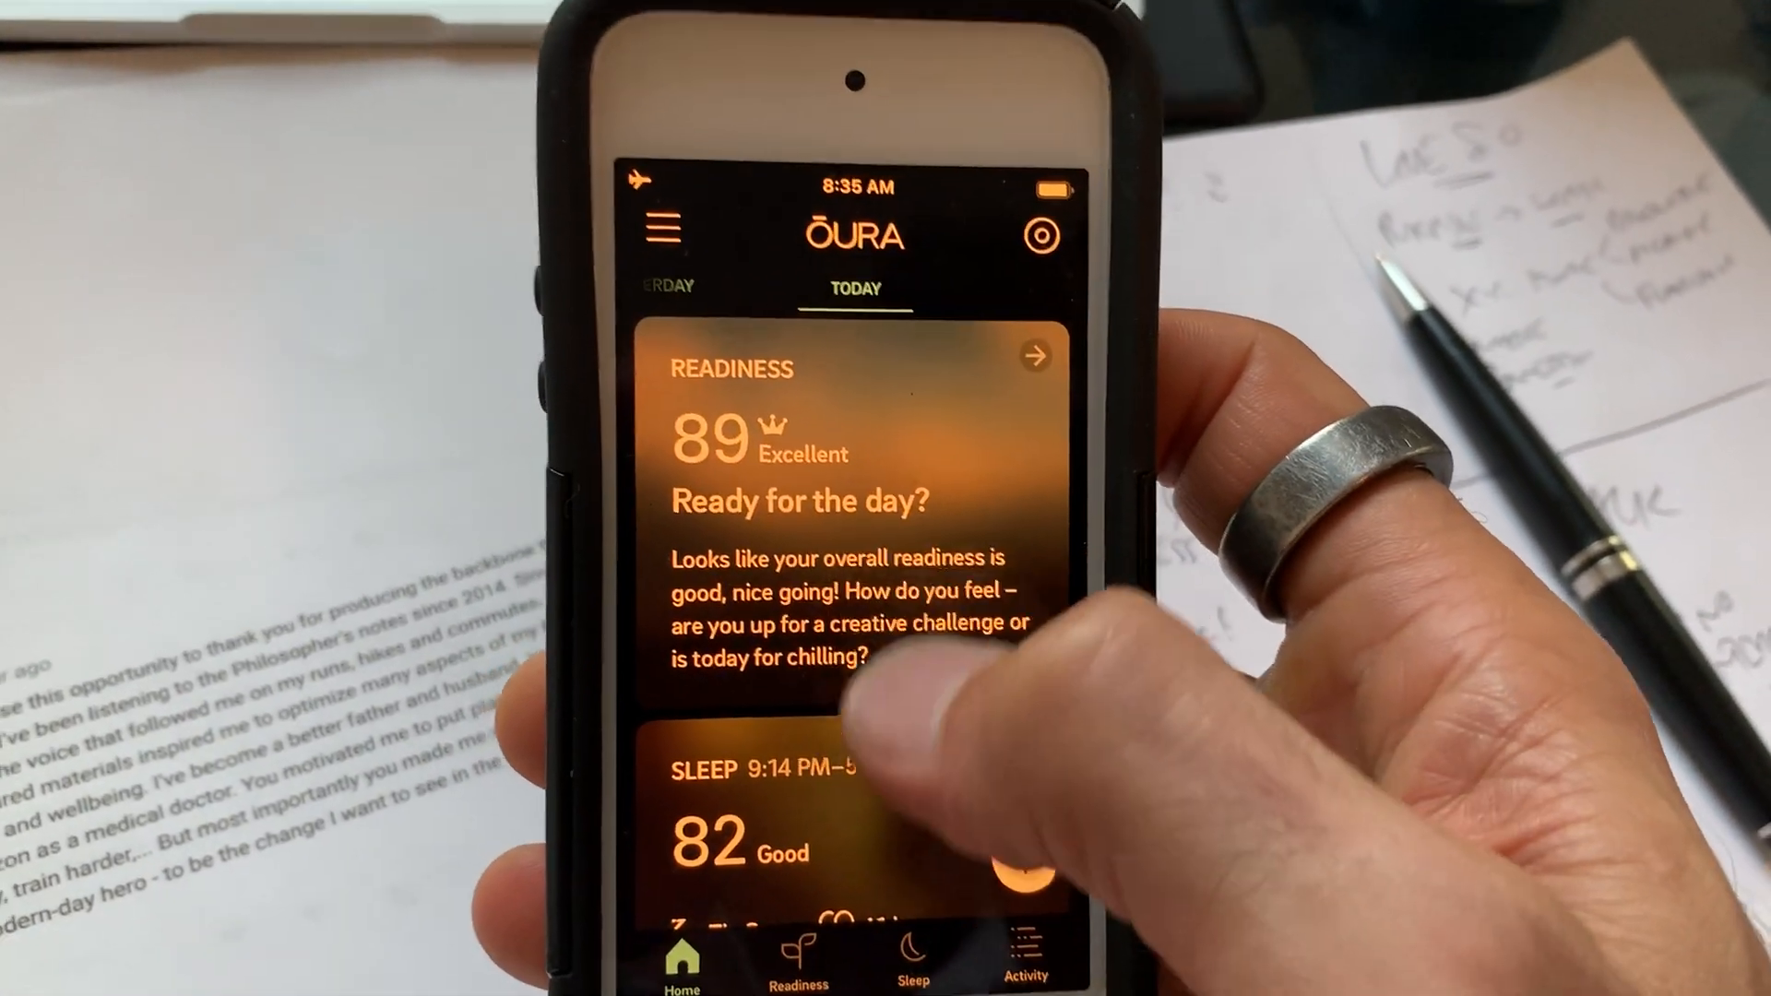
# Swipe from the Readiness card (89) to last night's Sleep score (82).
pyautogui.scroll(-3)
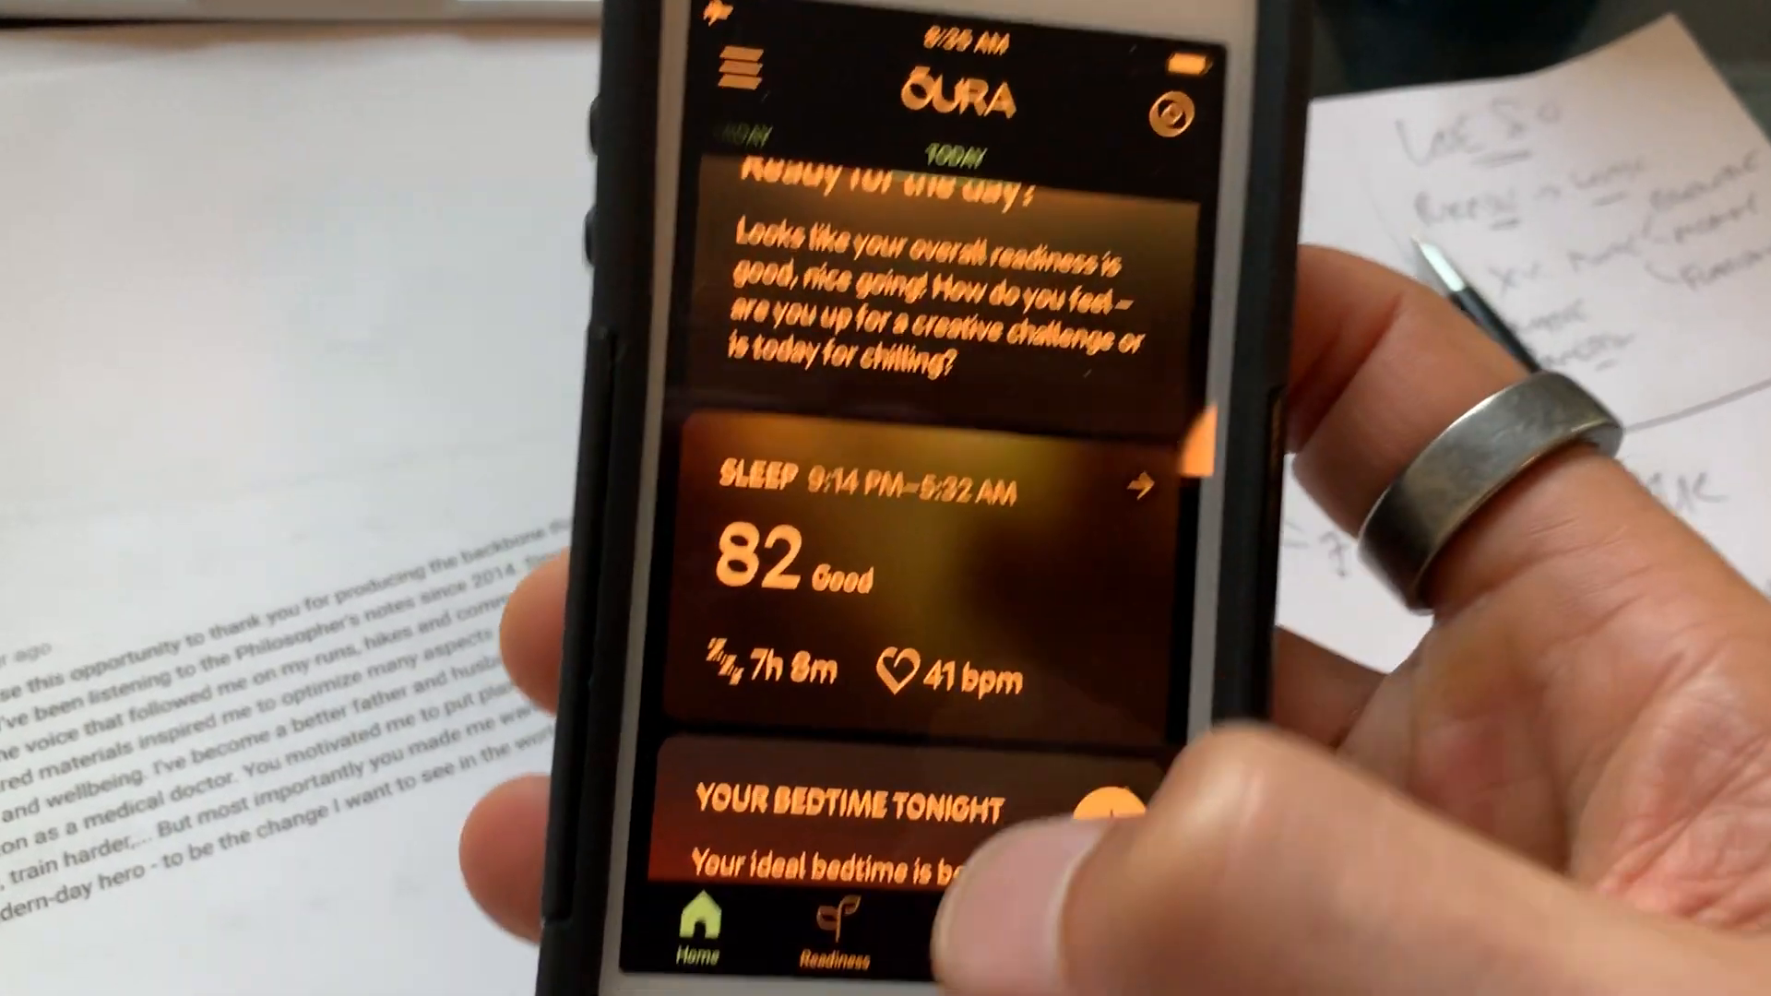
pyautogui.click(926, 565)
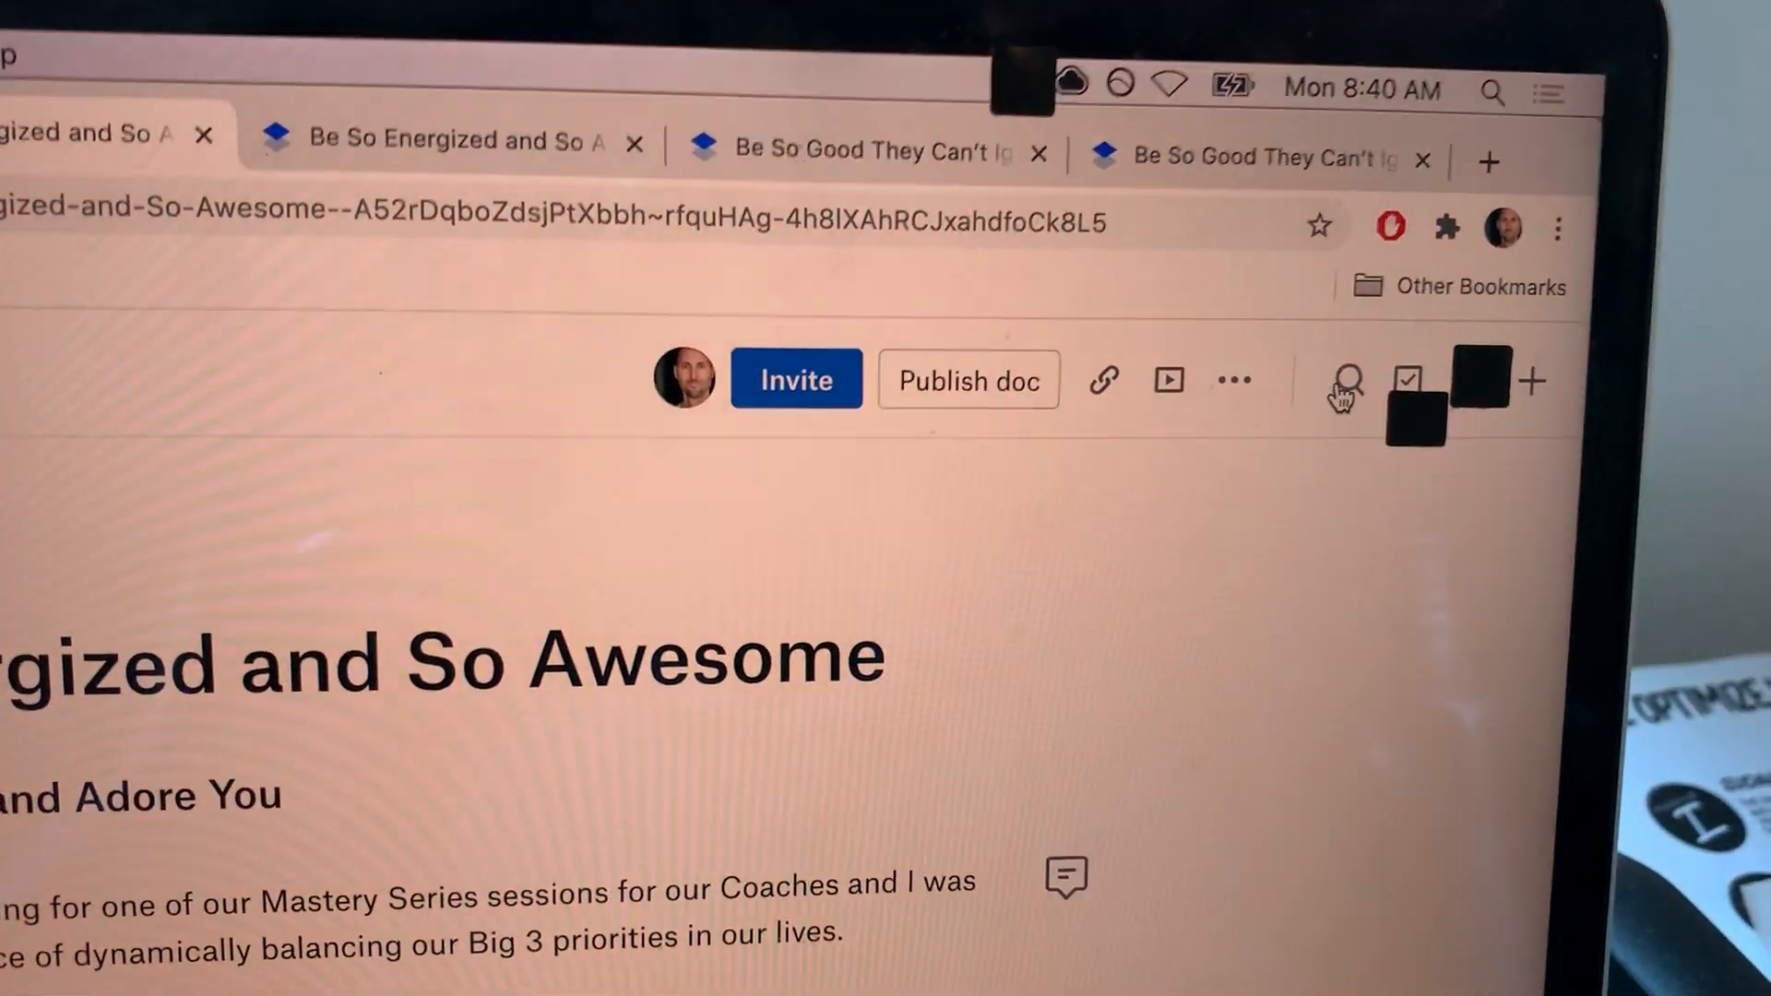
# Scroll through the Be So Energized and So Awesome draft's Big 3 paragraphs.
pyautogui.scroll(-3)
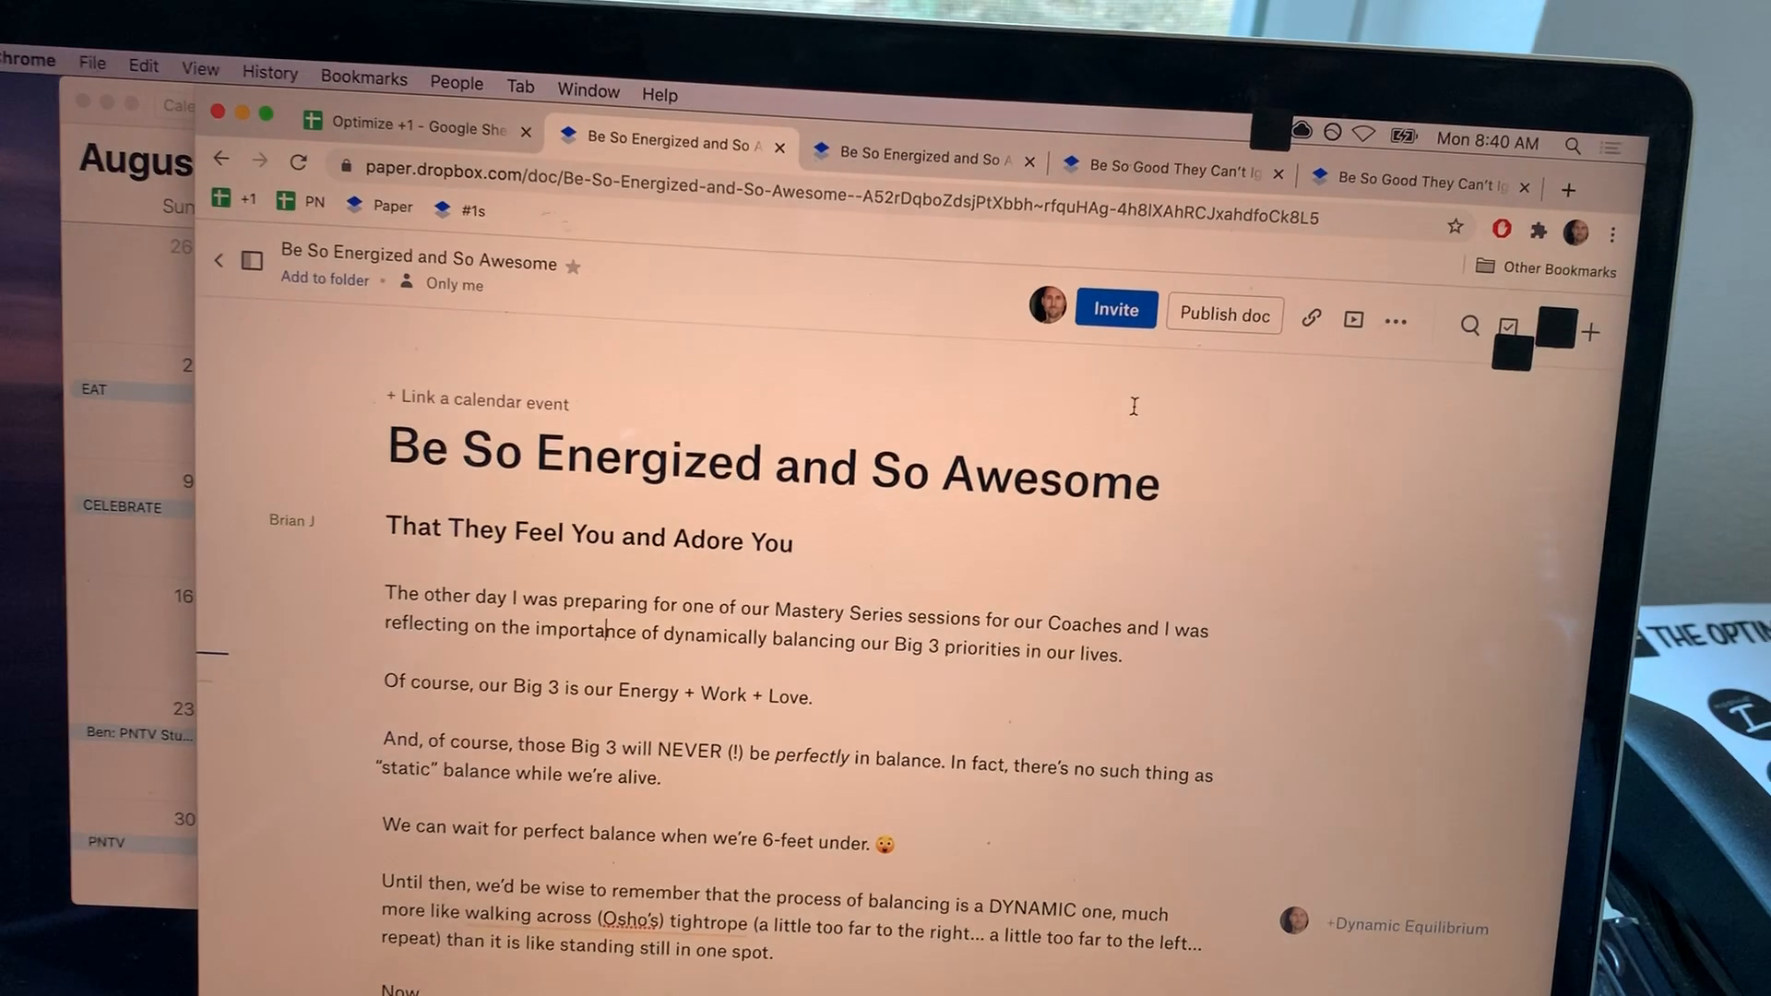
pyautogui.scroll(-3)
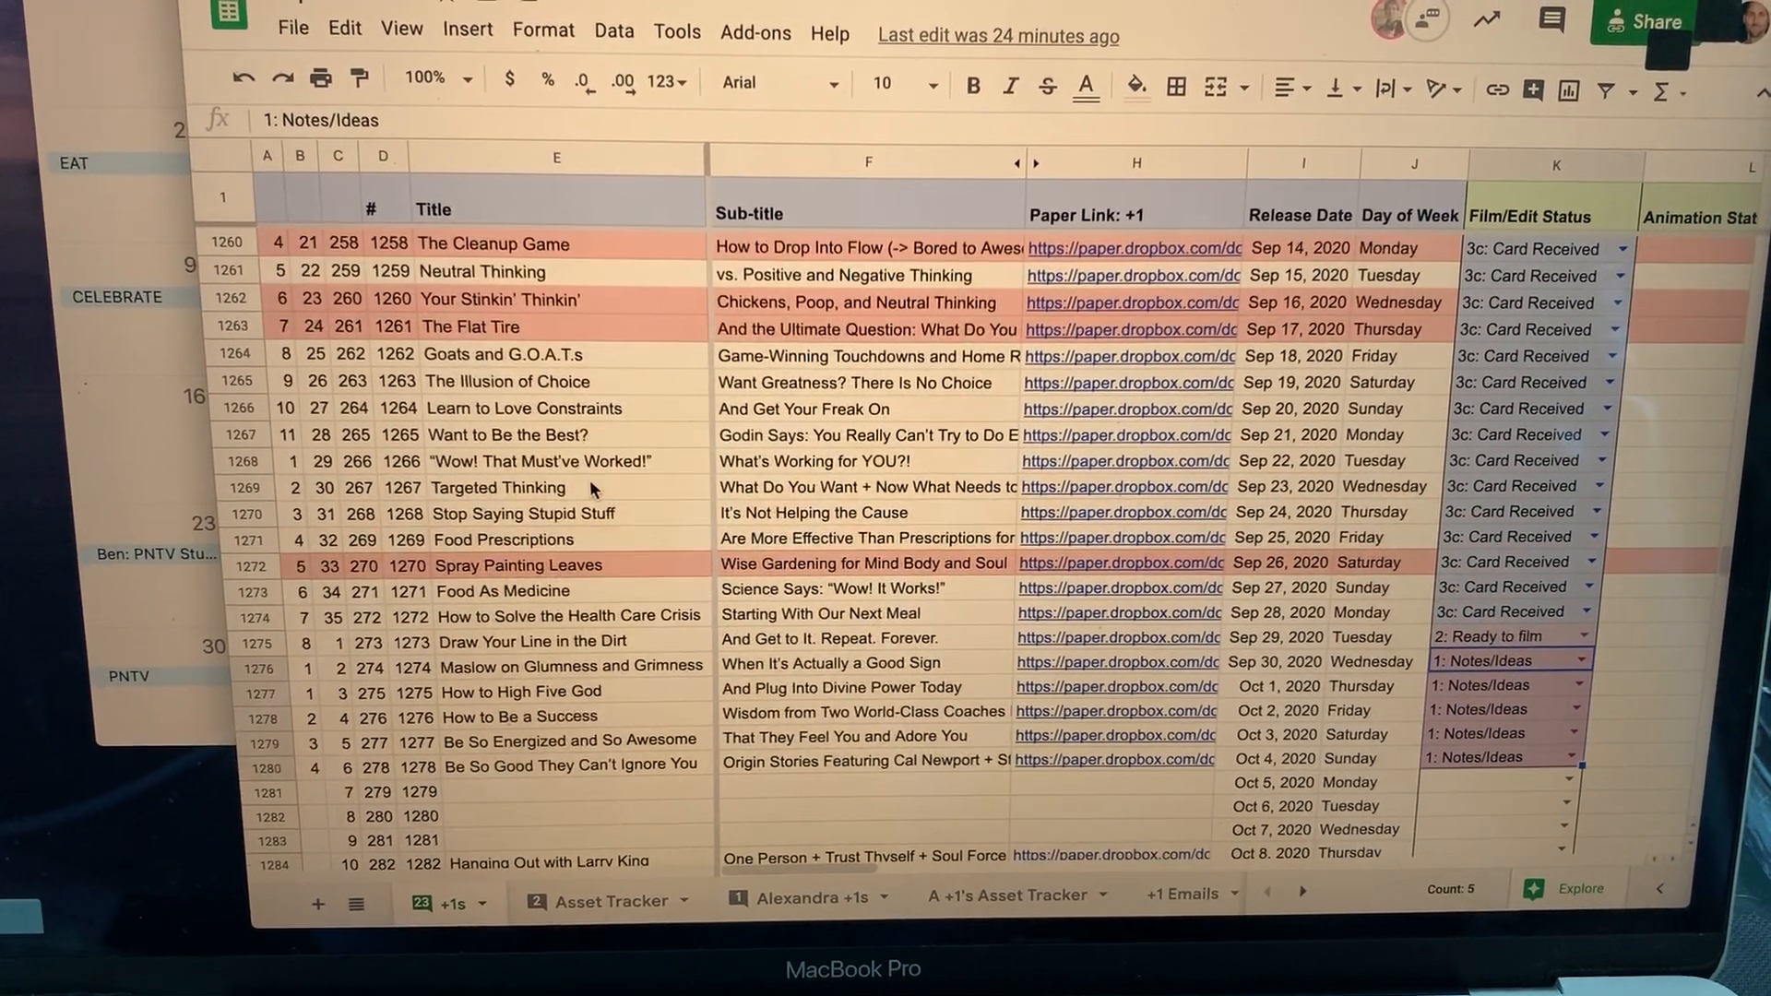
# Scroll the tracker down to upcoming episodes with release dates and film/edit statuses.
pyautogui.scroll(-3)
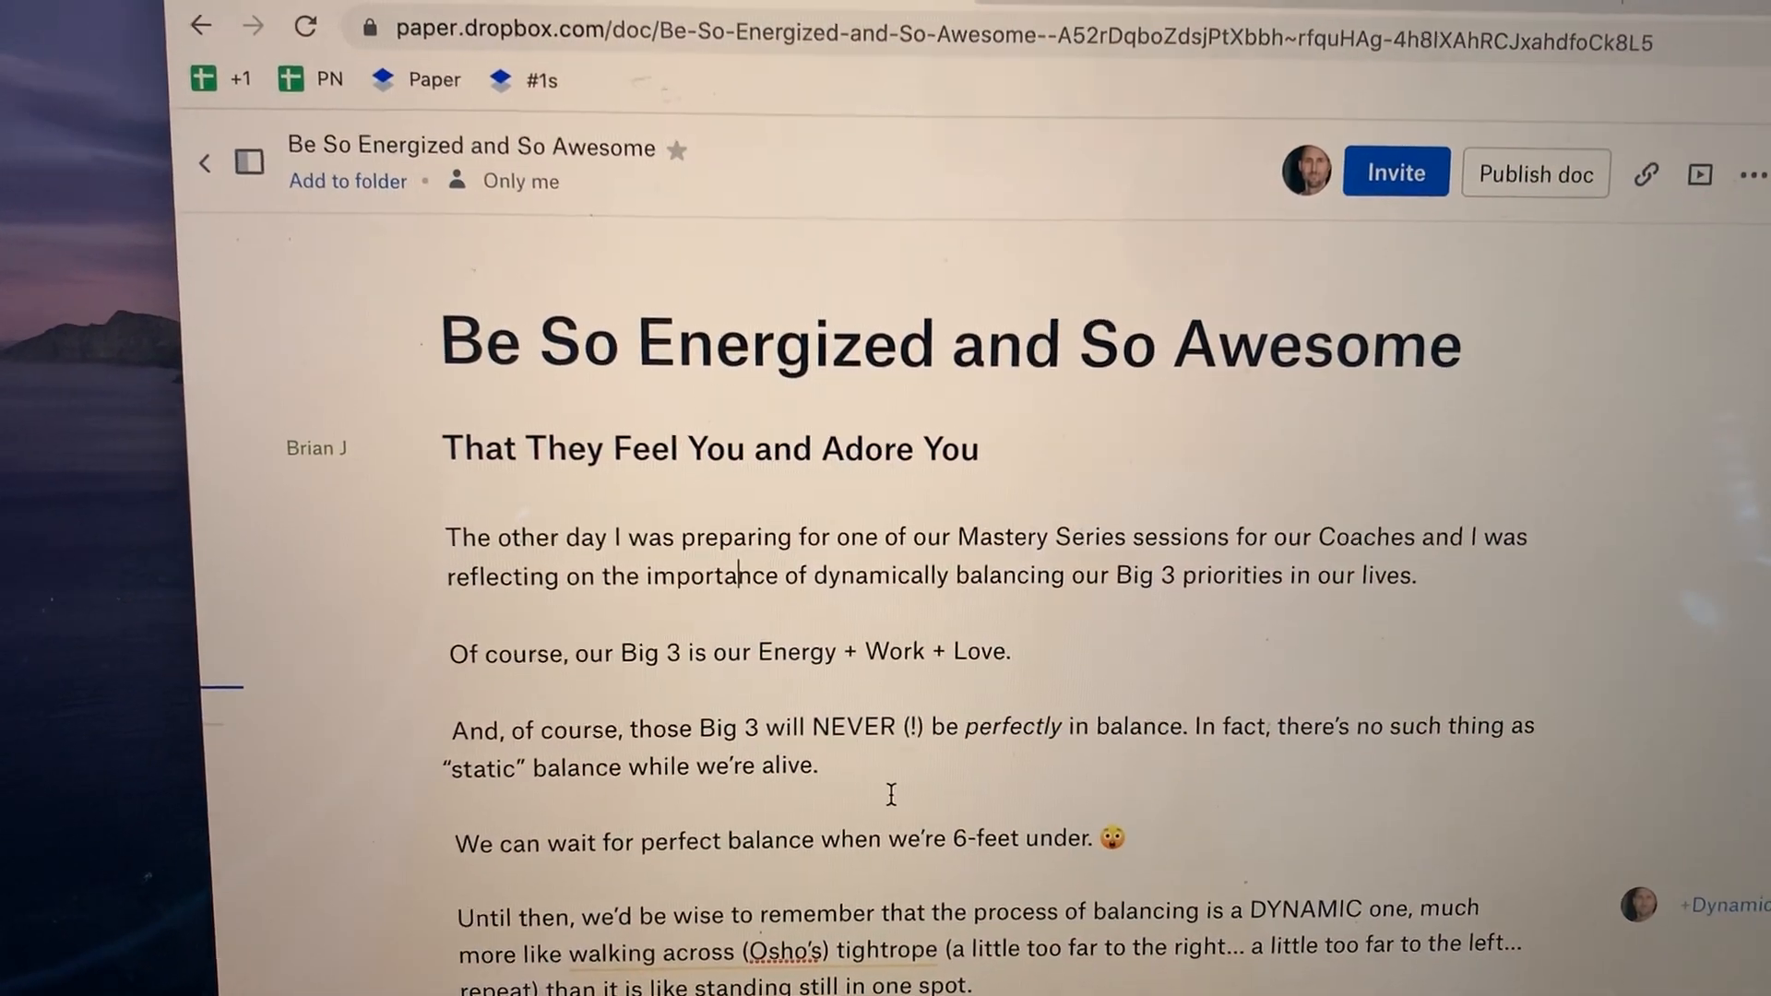
# Read through the draft to the Steve Martin story and "That's Today's +1".
pyautogui.scroll(-3)
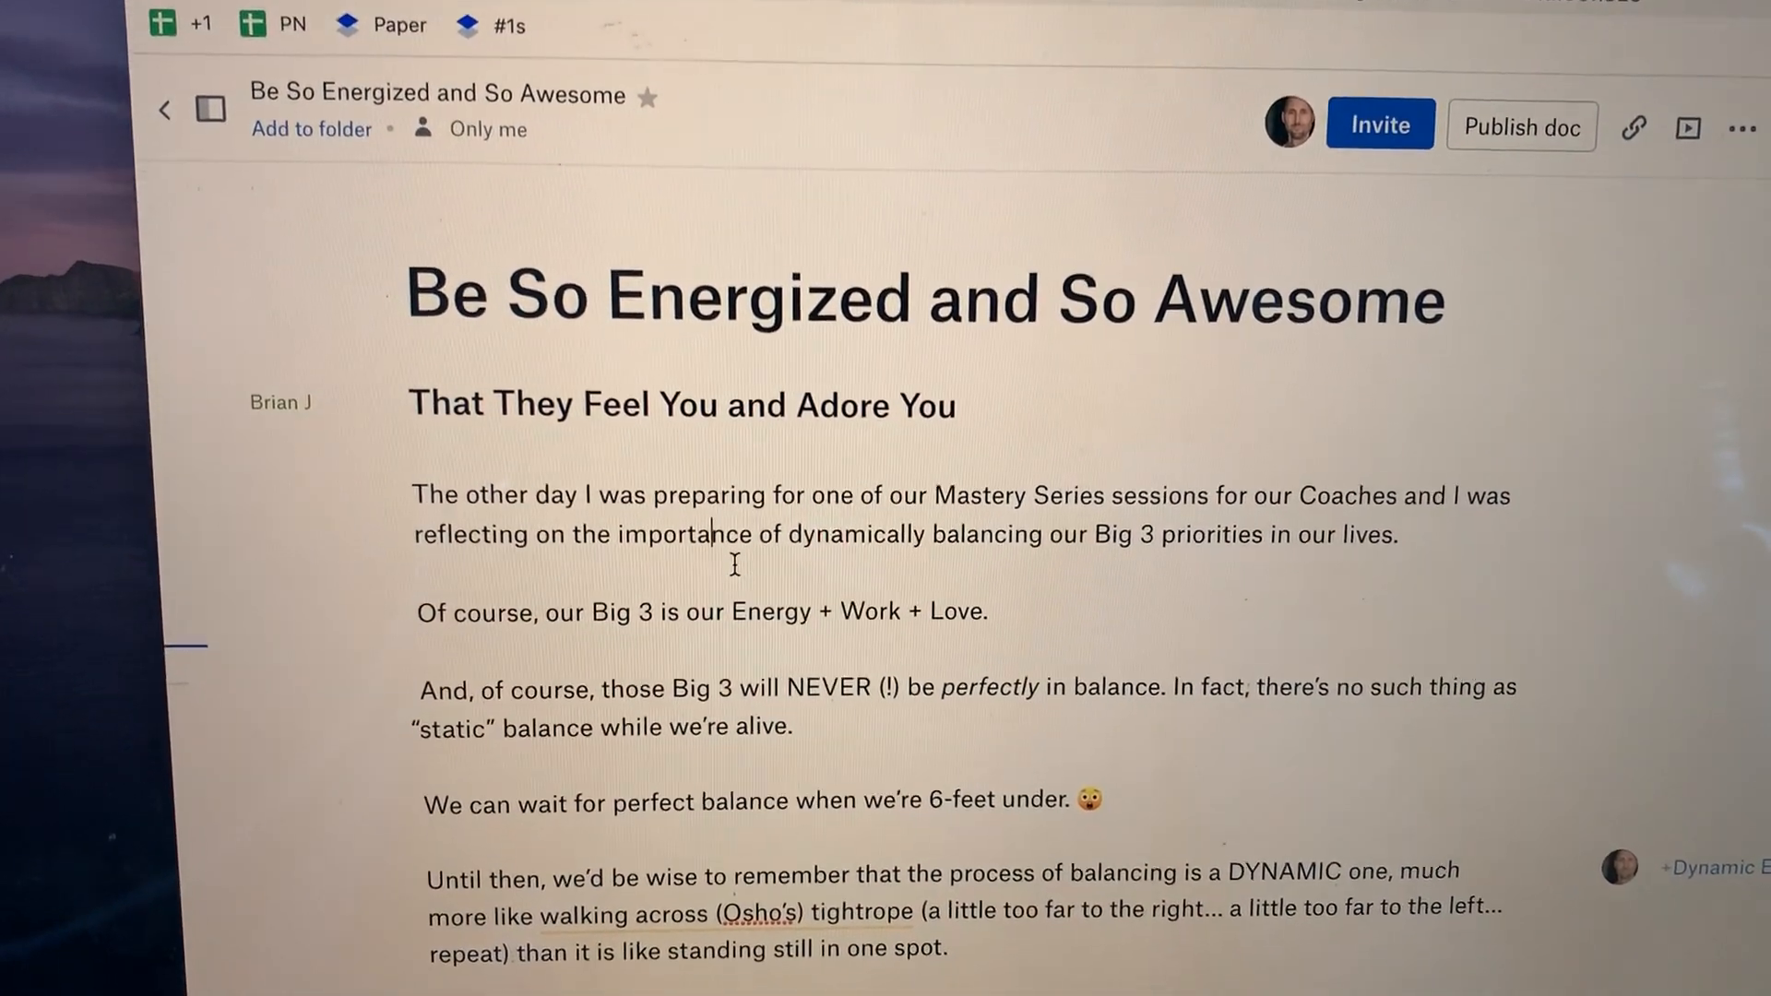
pyautogui.scroll(-3)
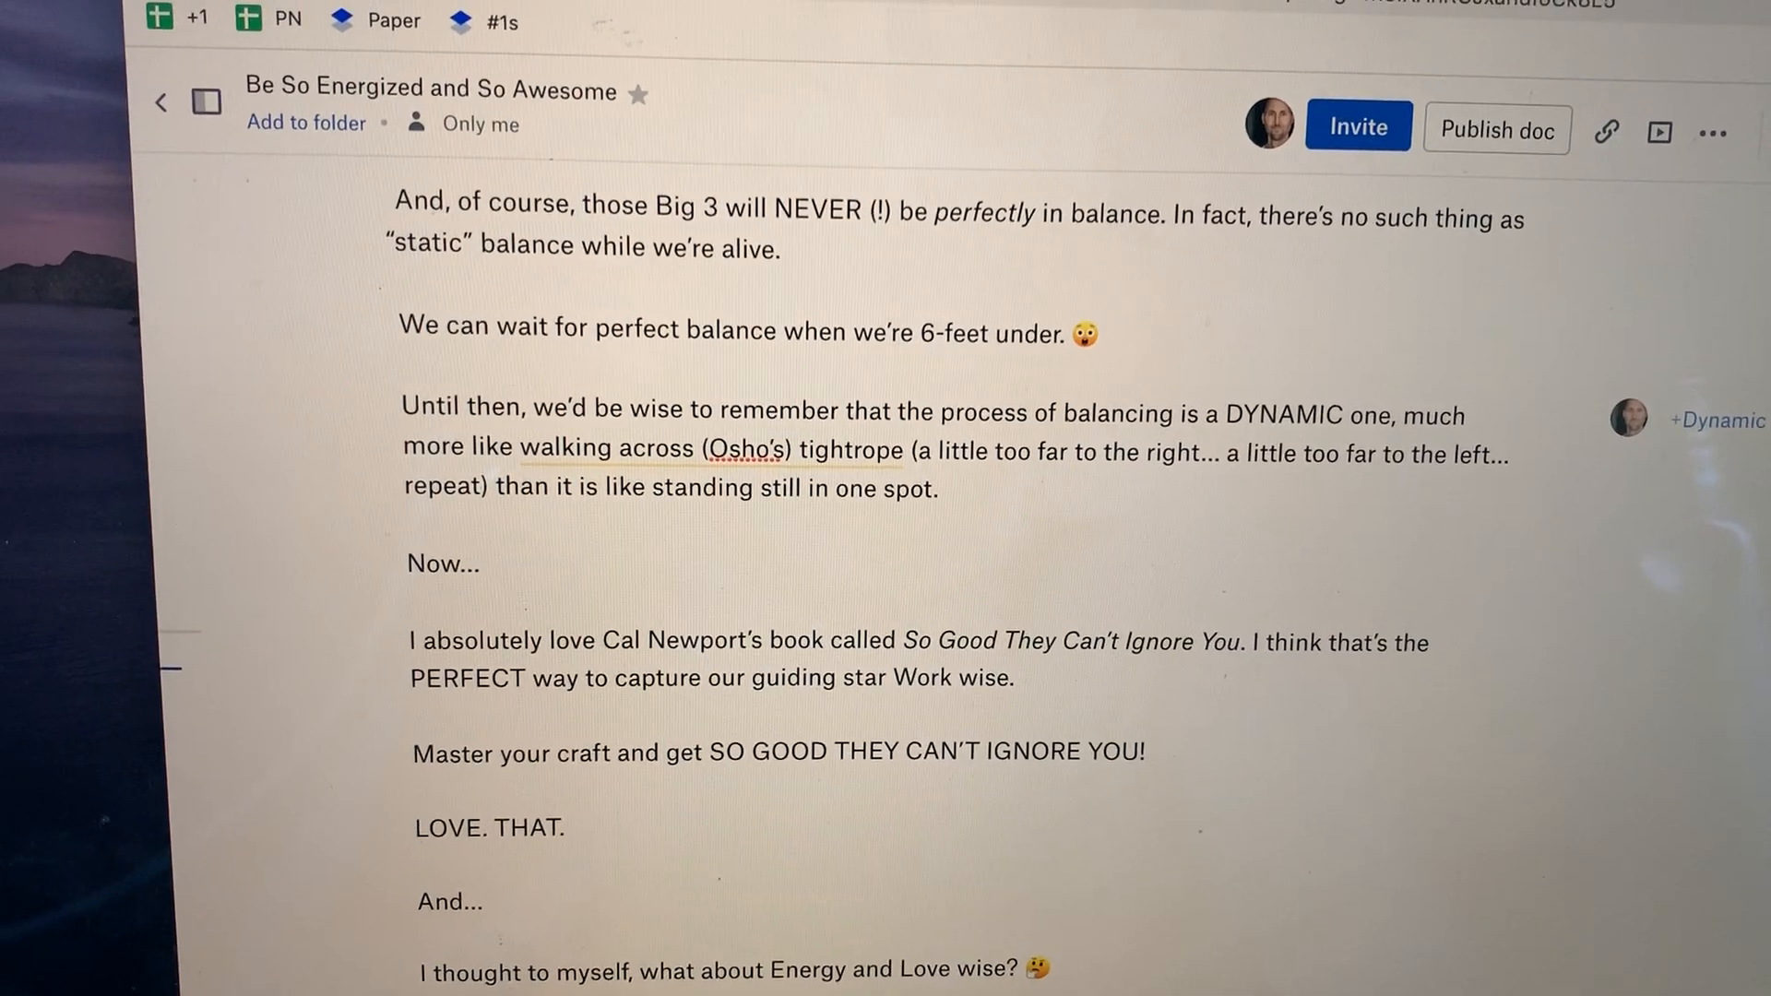
pyautogui.scroll(-3)
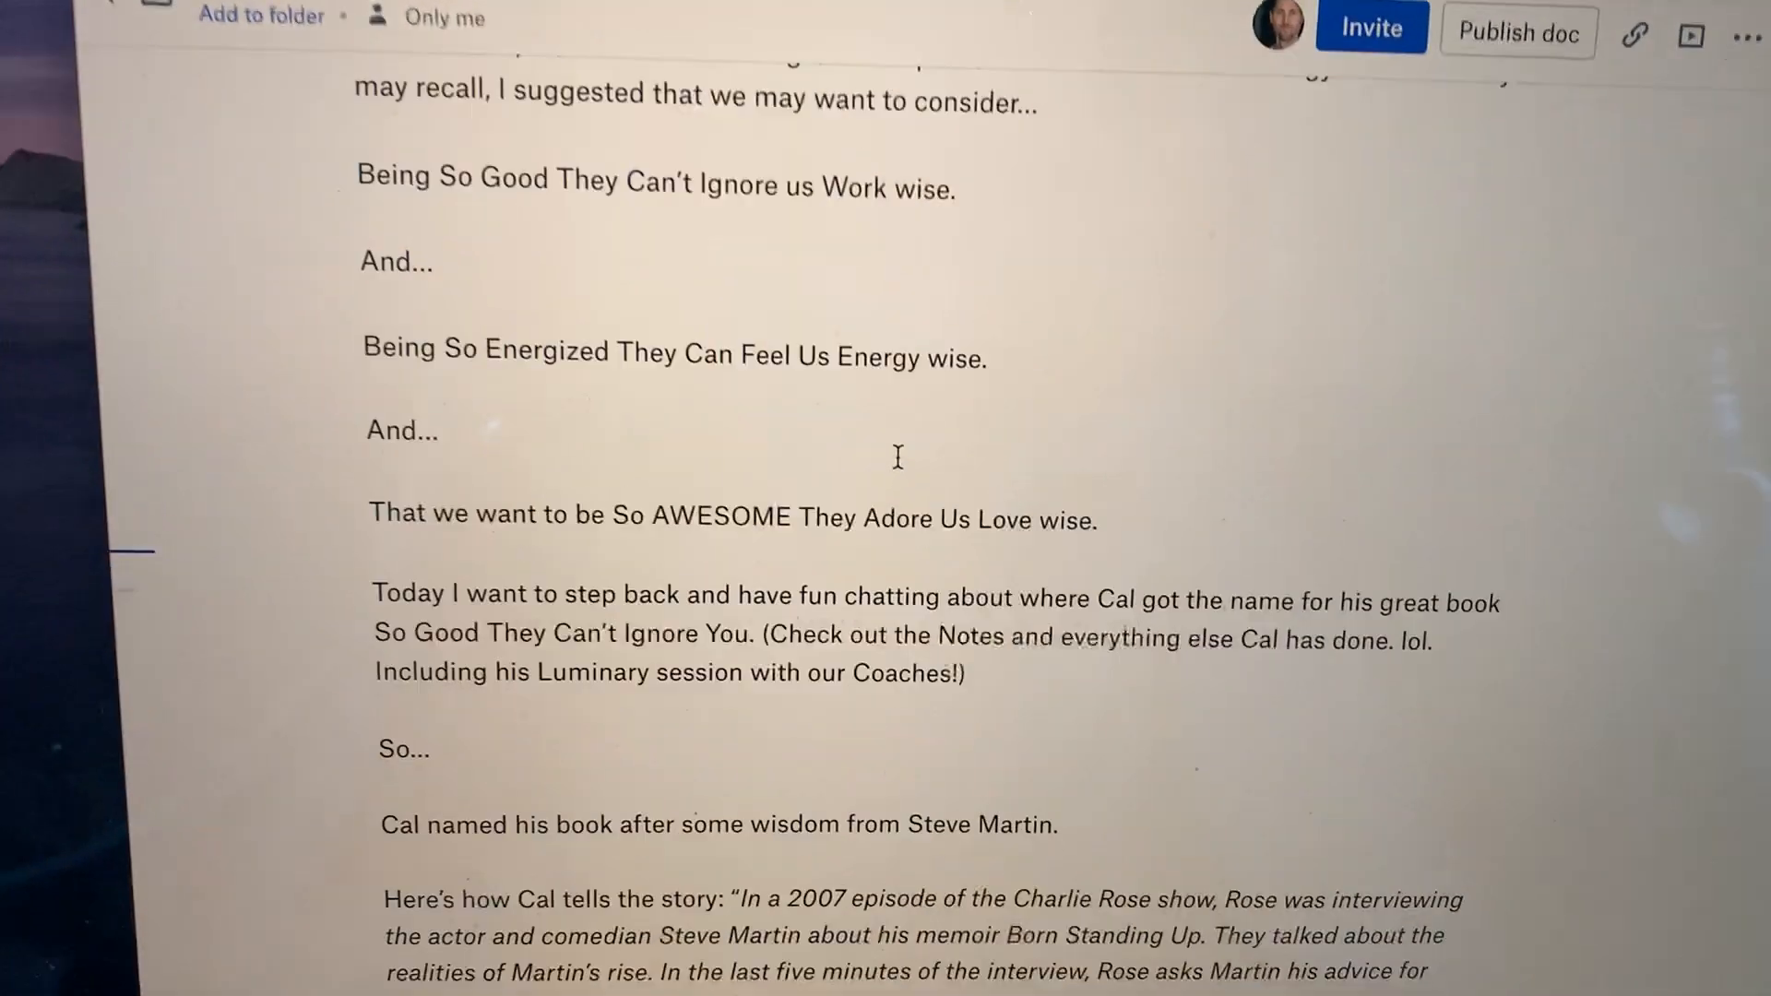
pyautogui.scroll(-3)
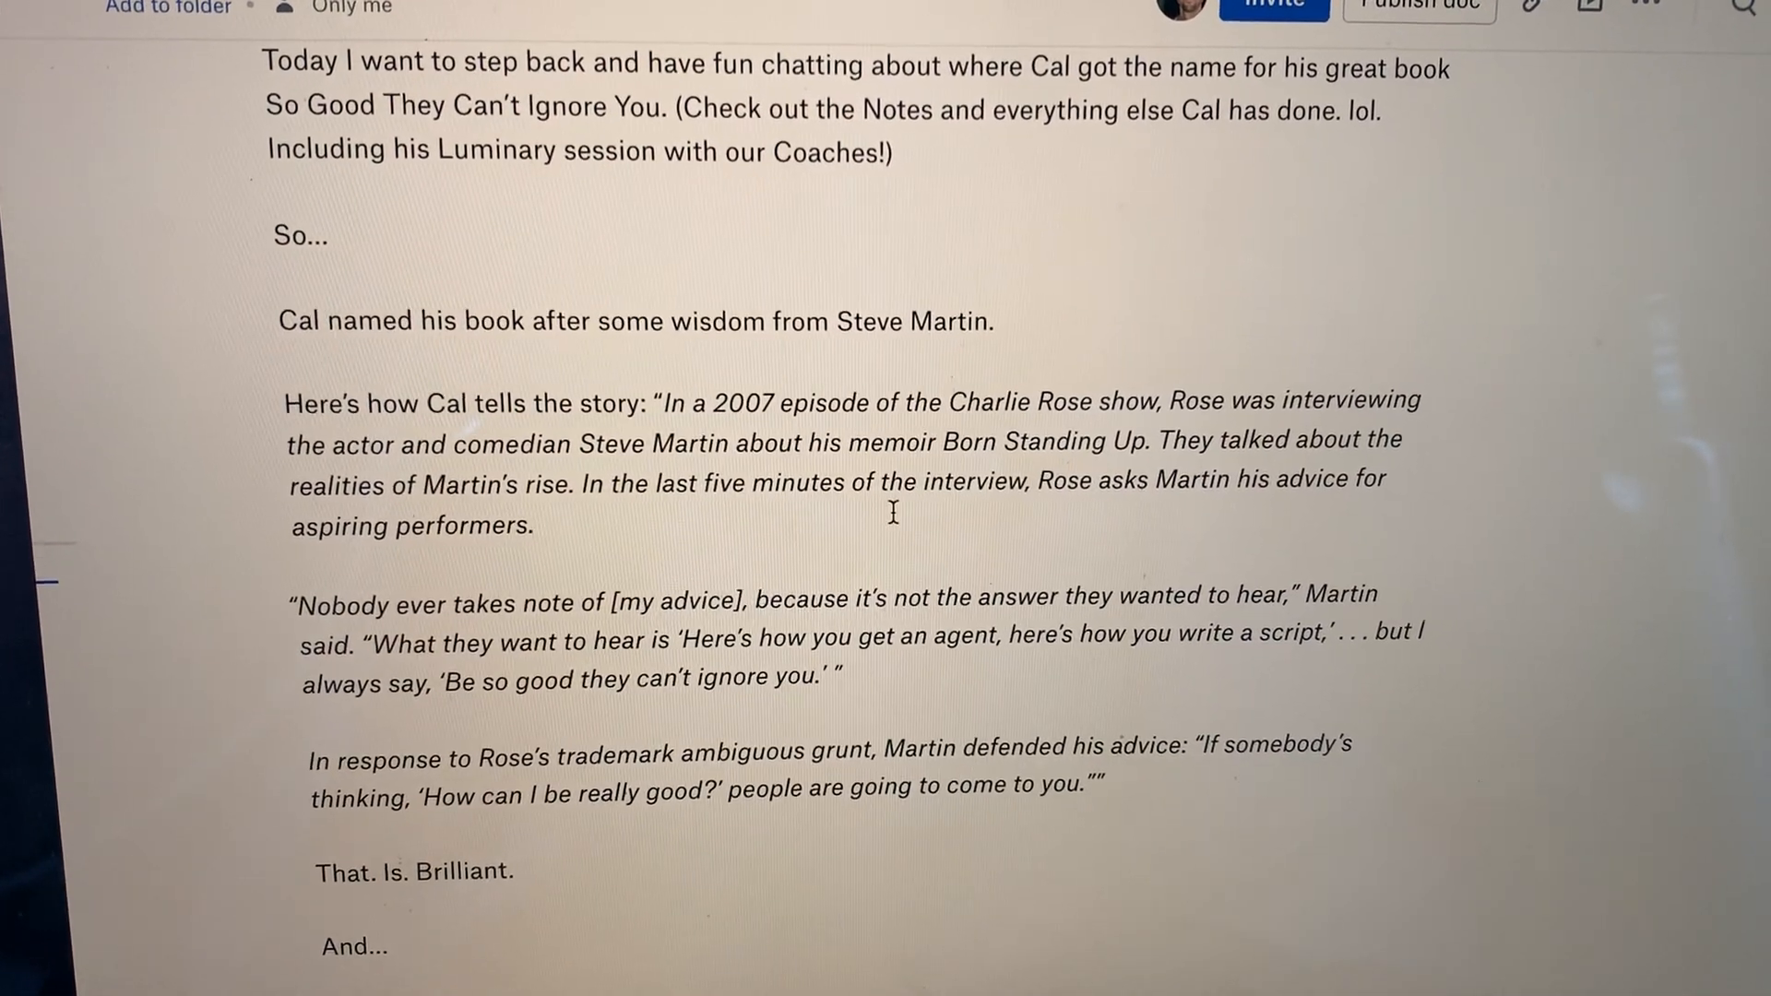
pyautogui.scroll(-3)
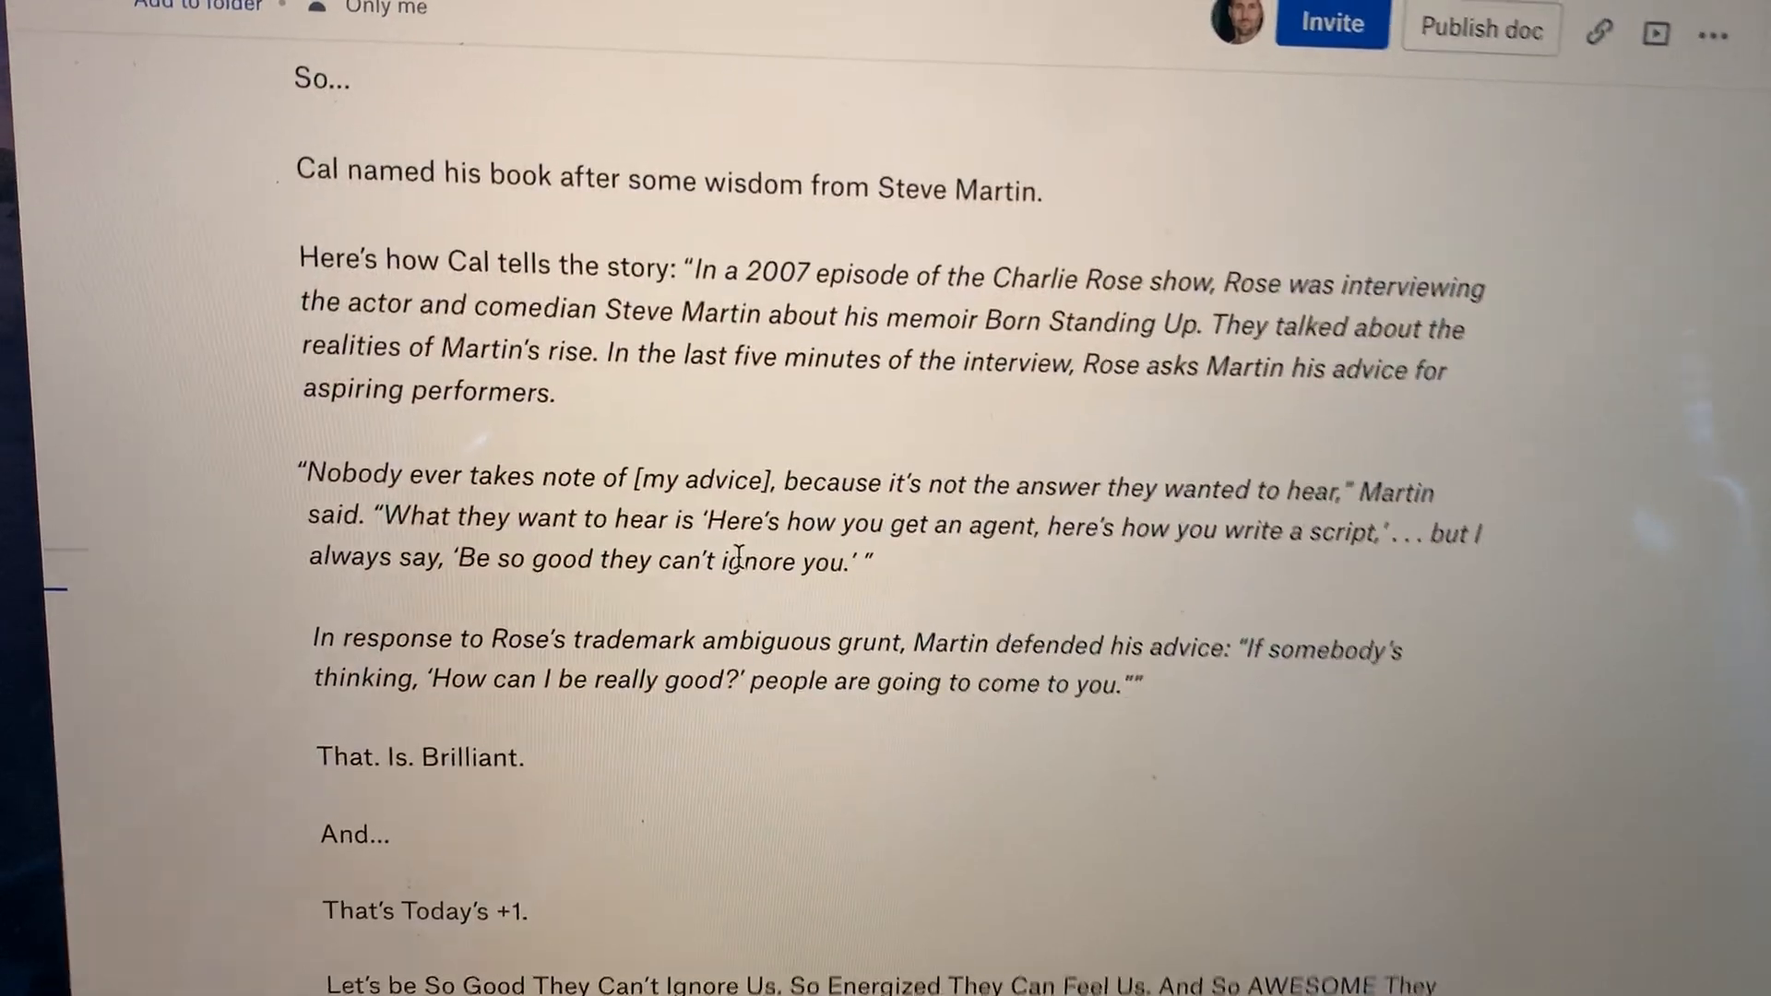
pyautogui.scroll(-3)
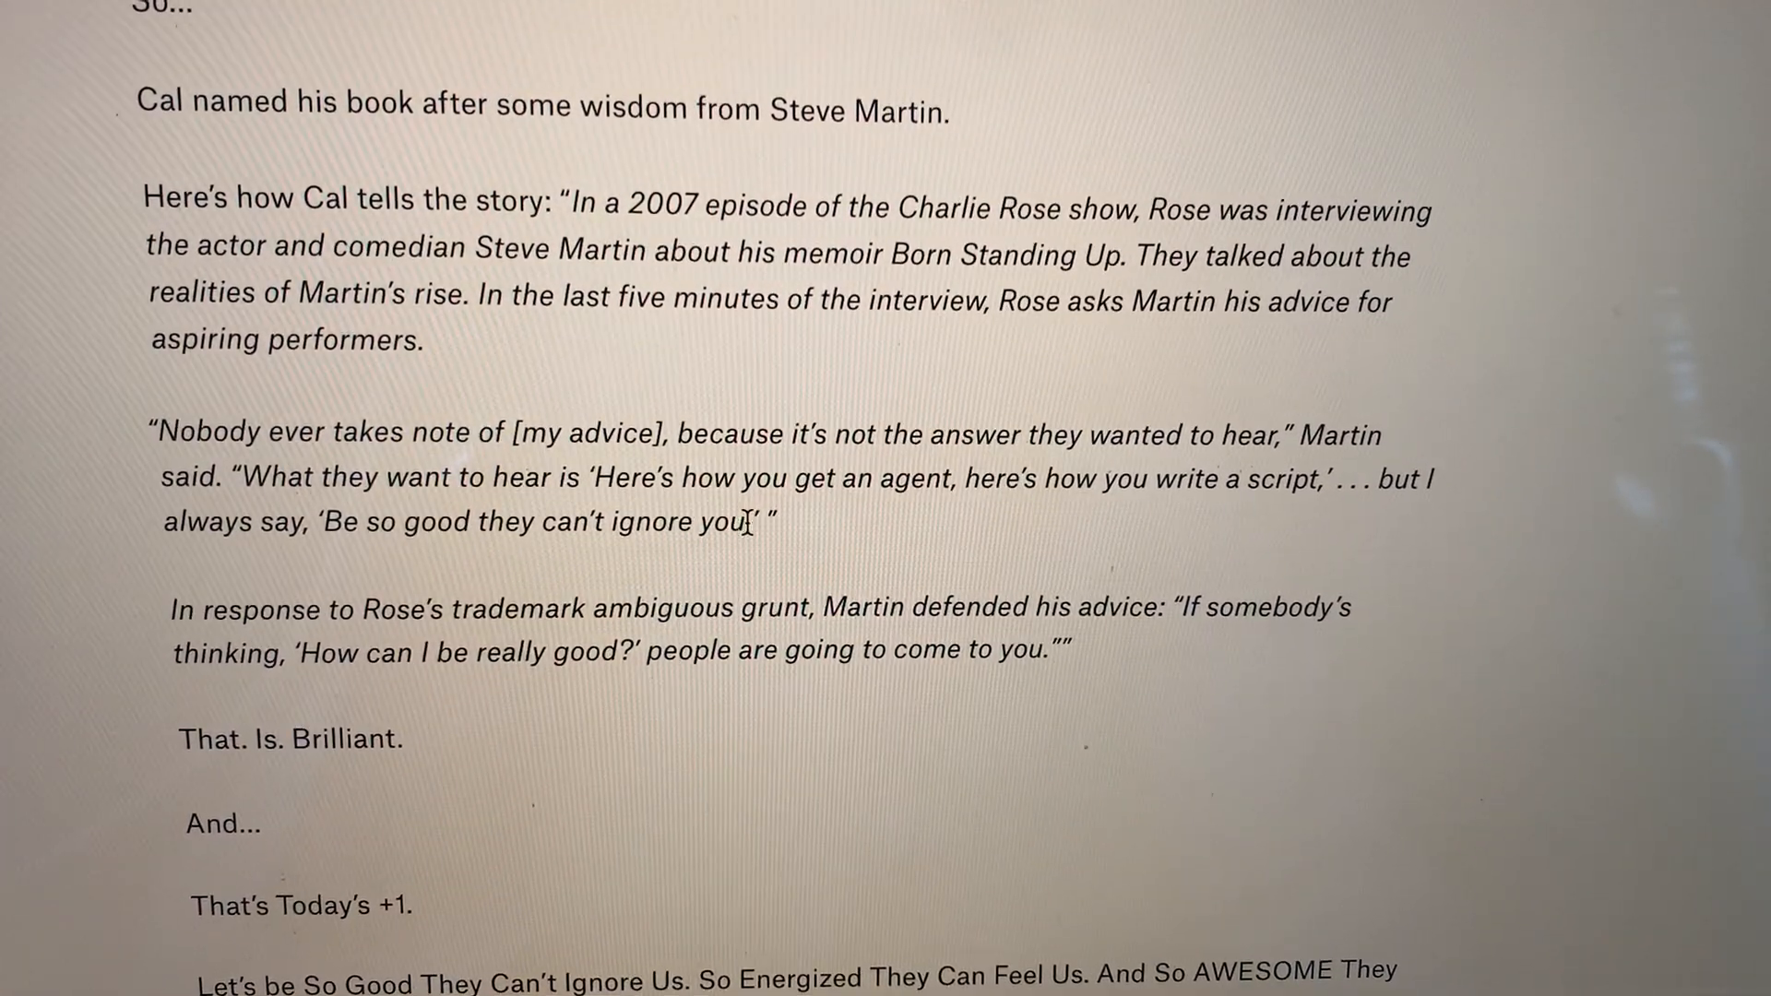
pyautogui.scroll(-3)
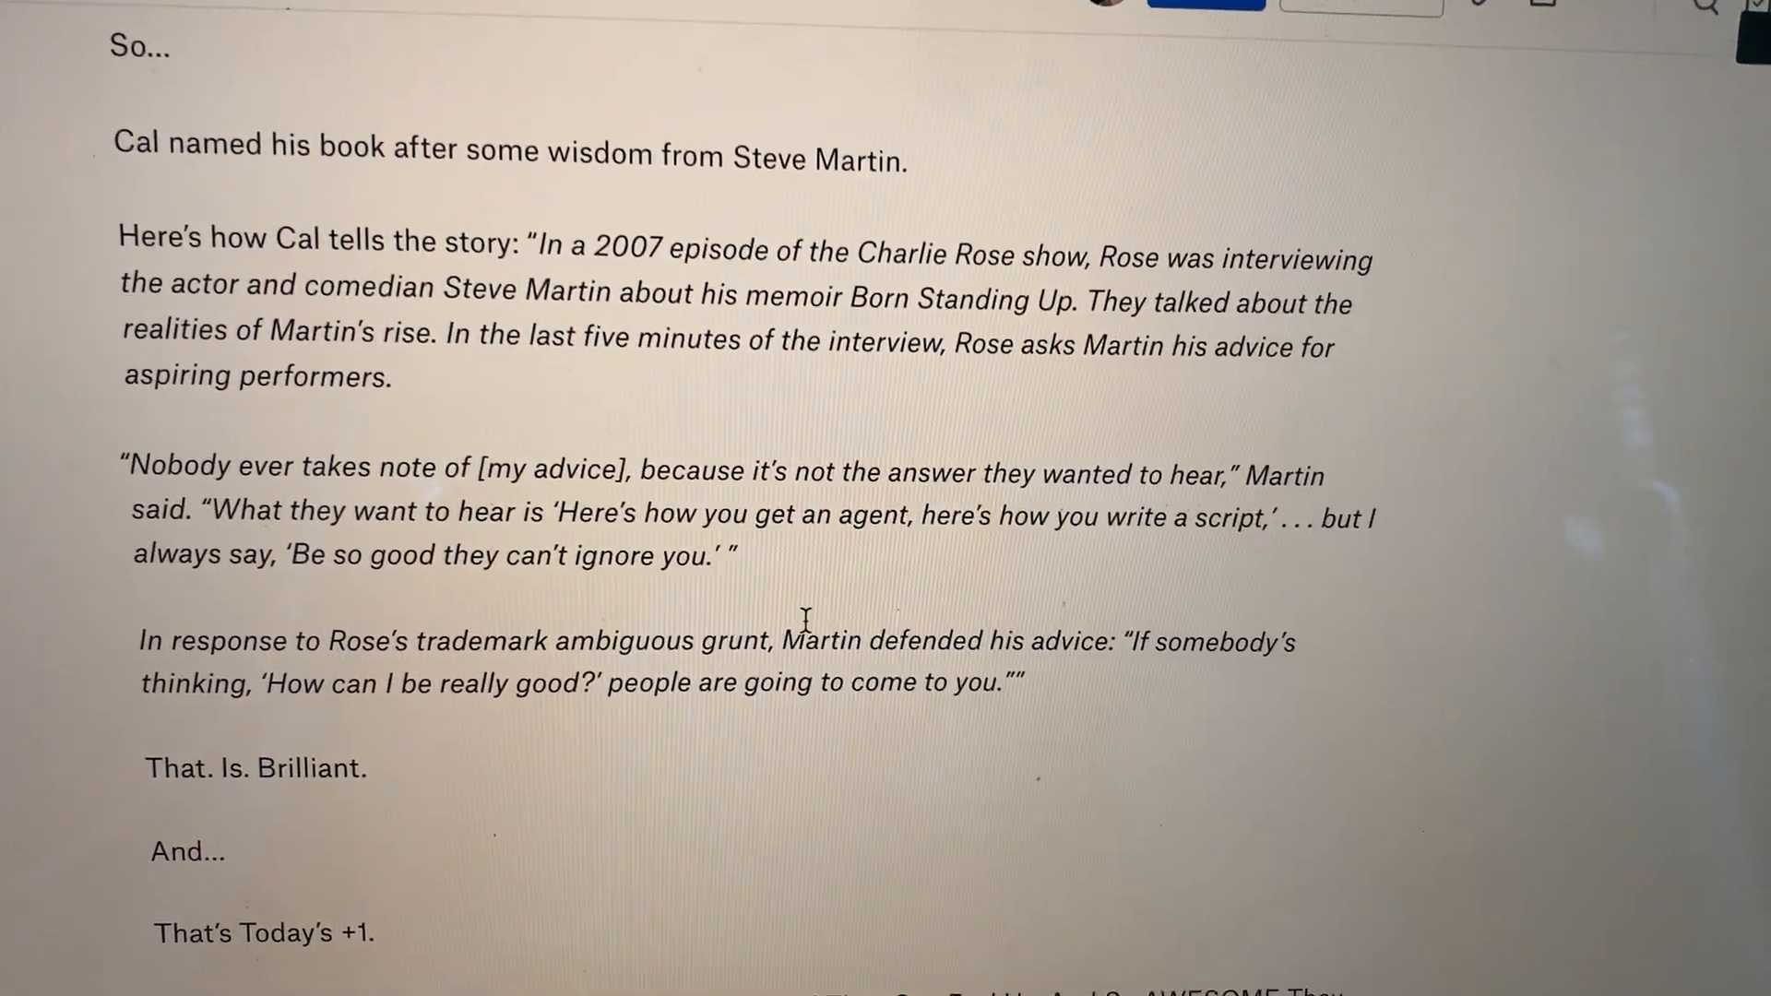
pyautogui.scroll(-3)
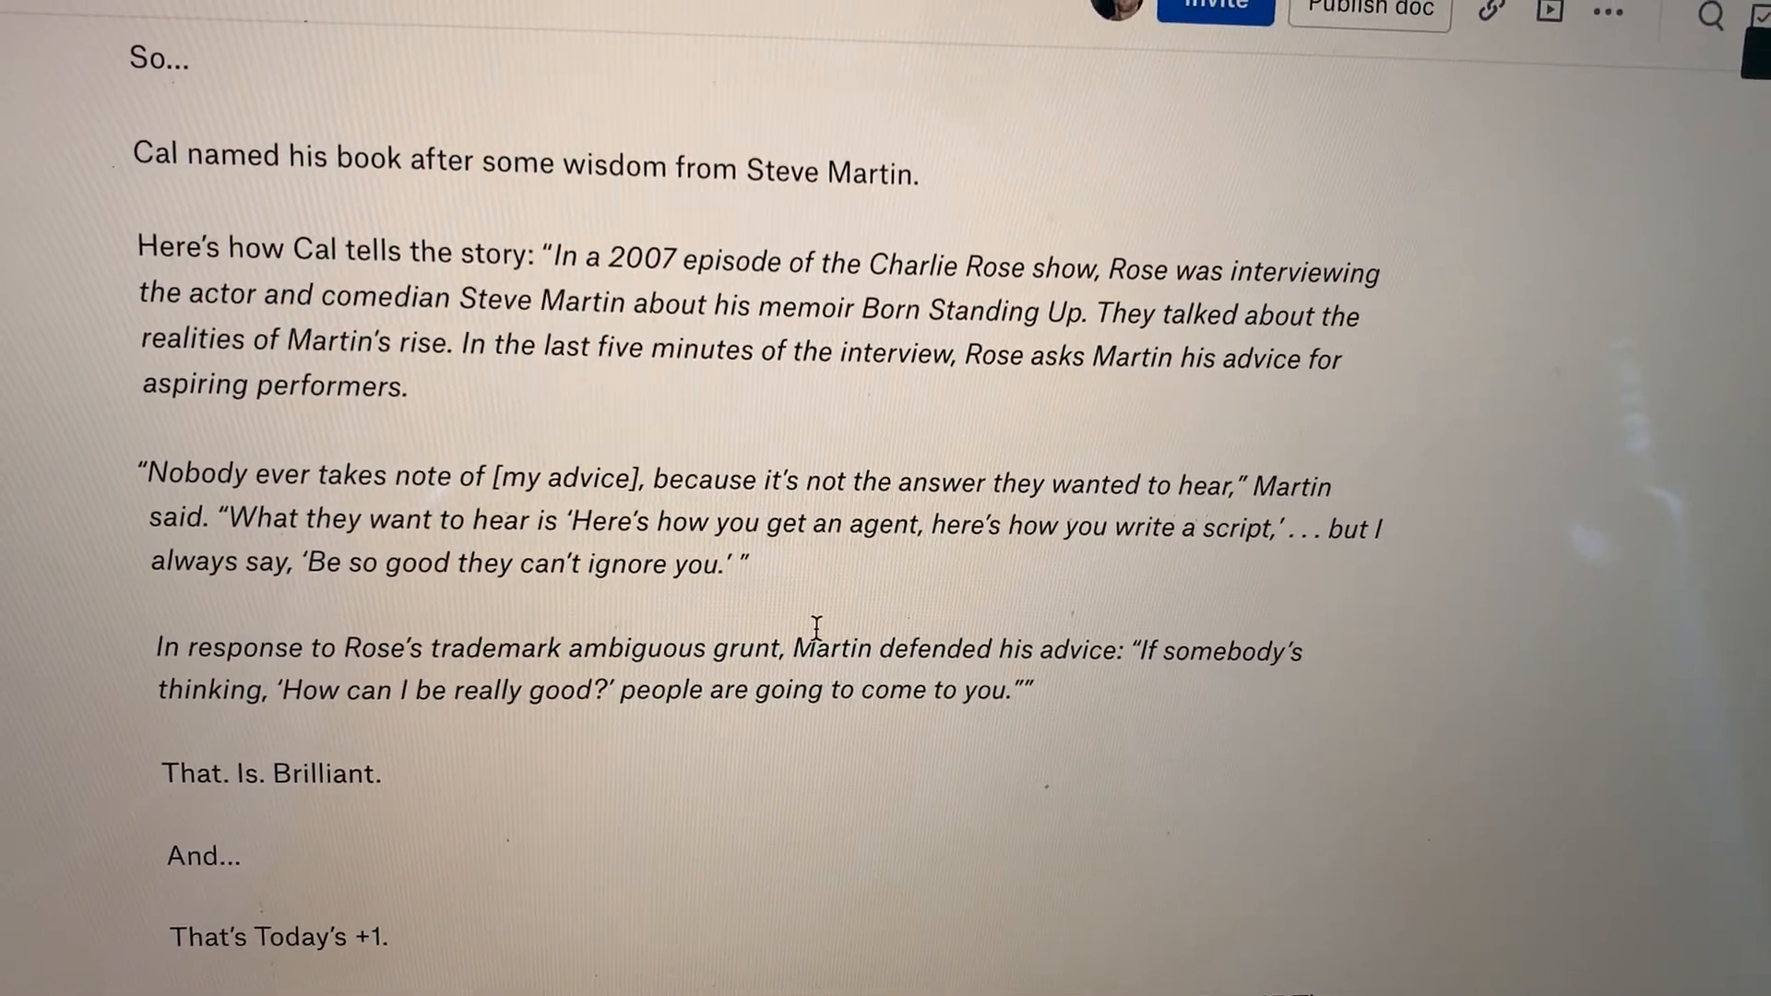
pyautogui.scroll(-3)
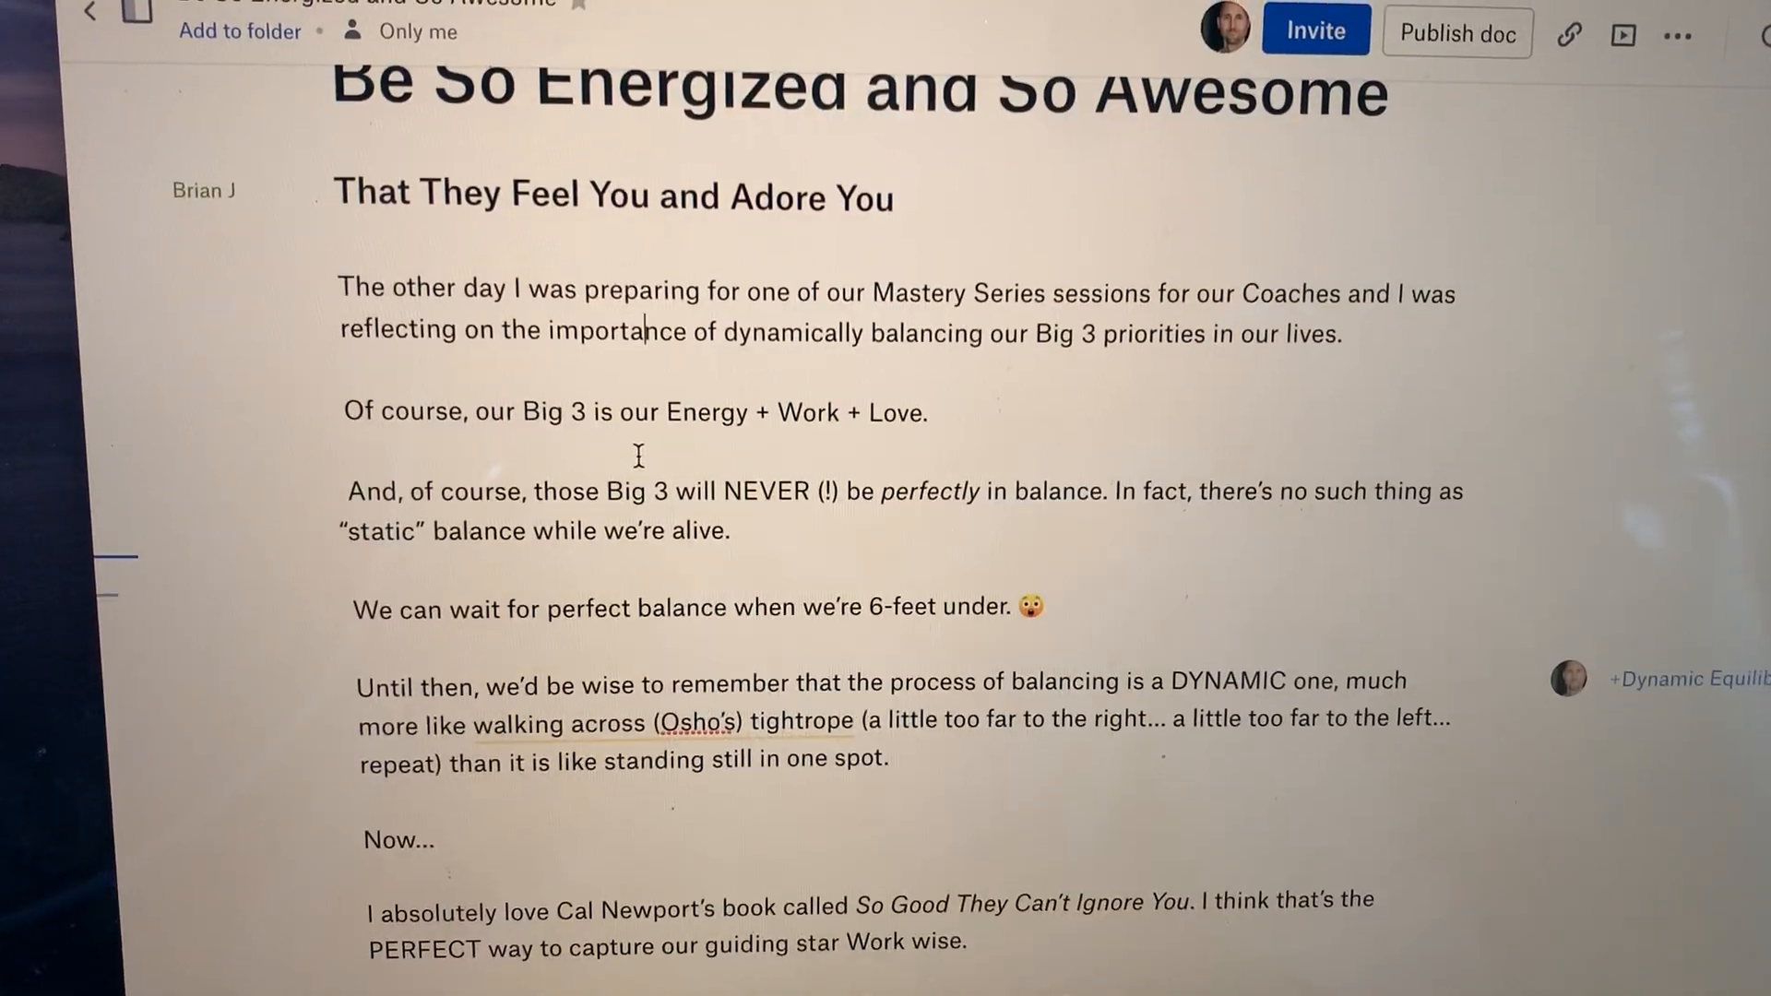
pyautogui.scroll(-3)
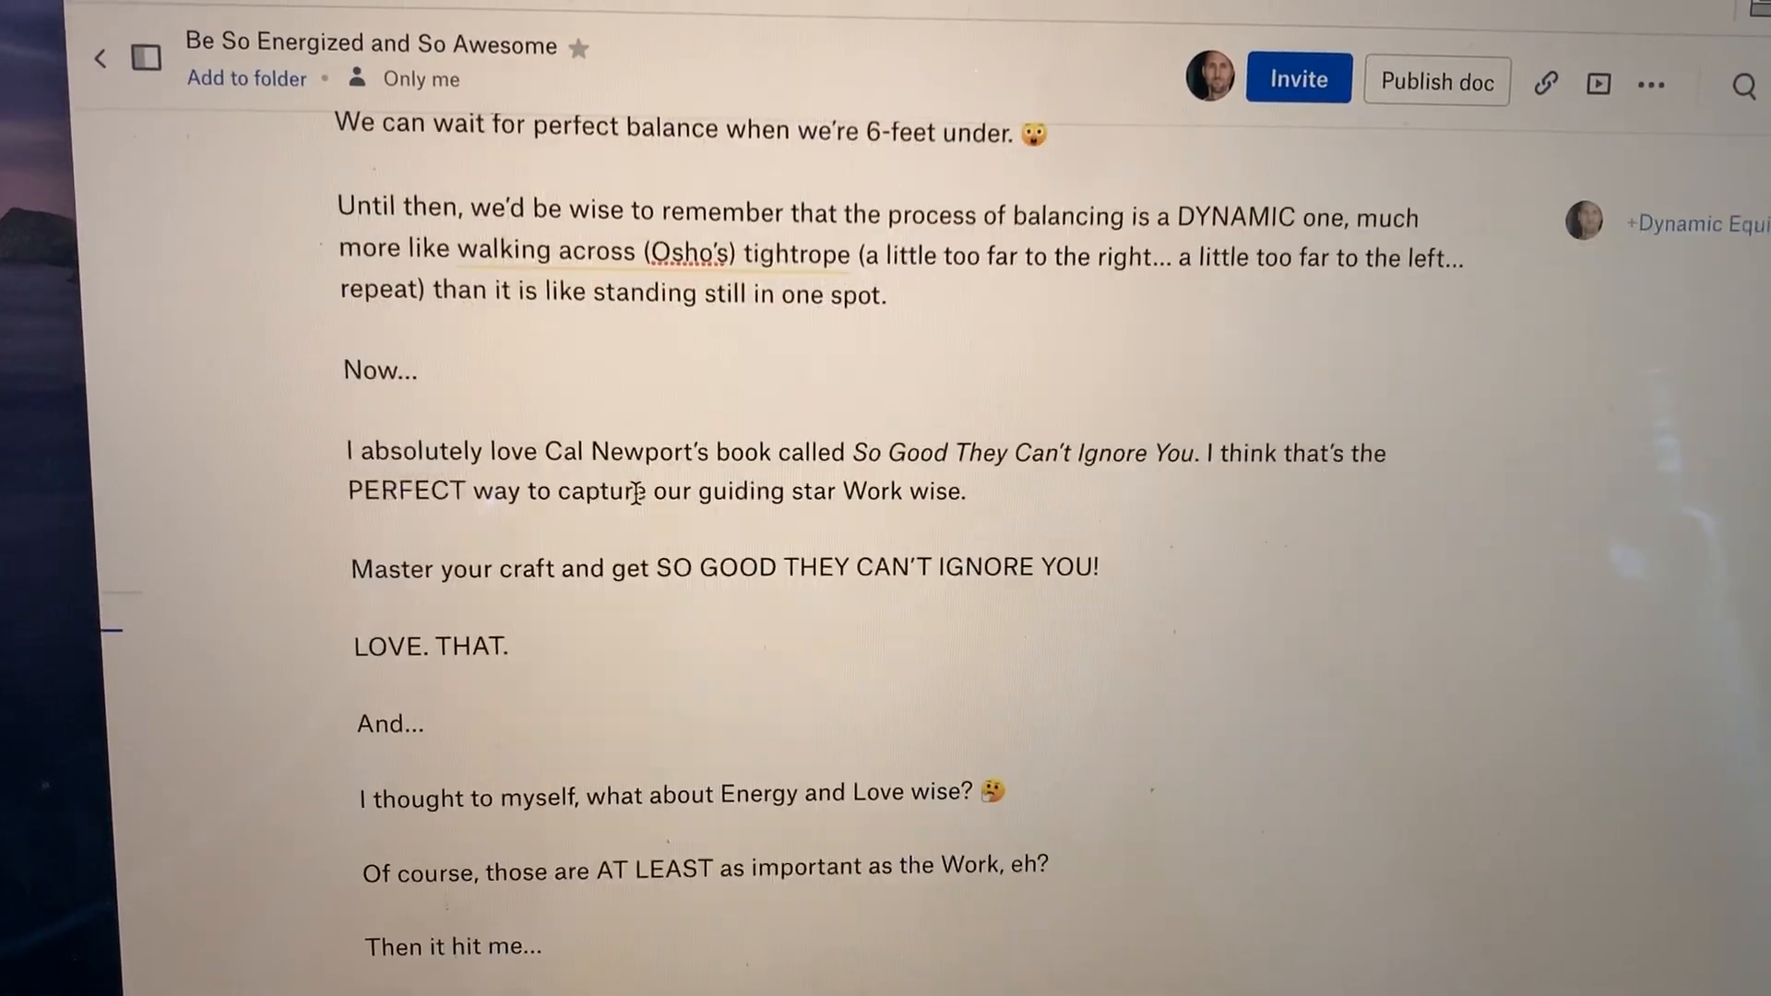
pyautogui.scroll(-3)
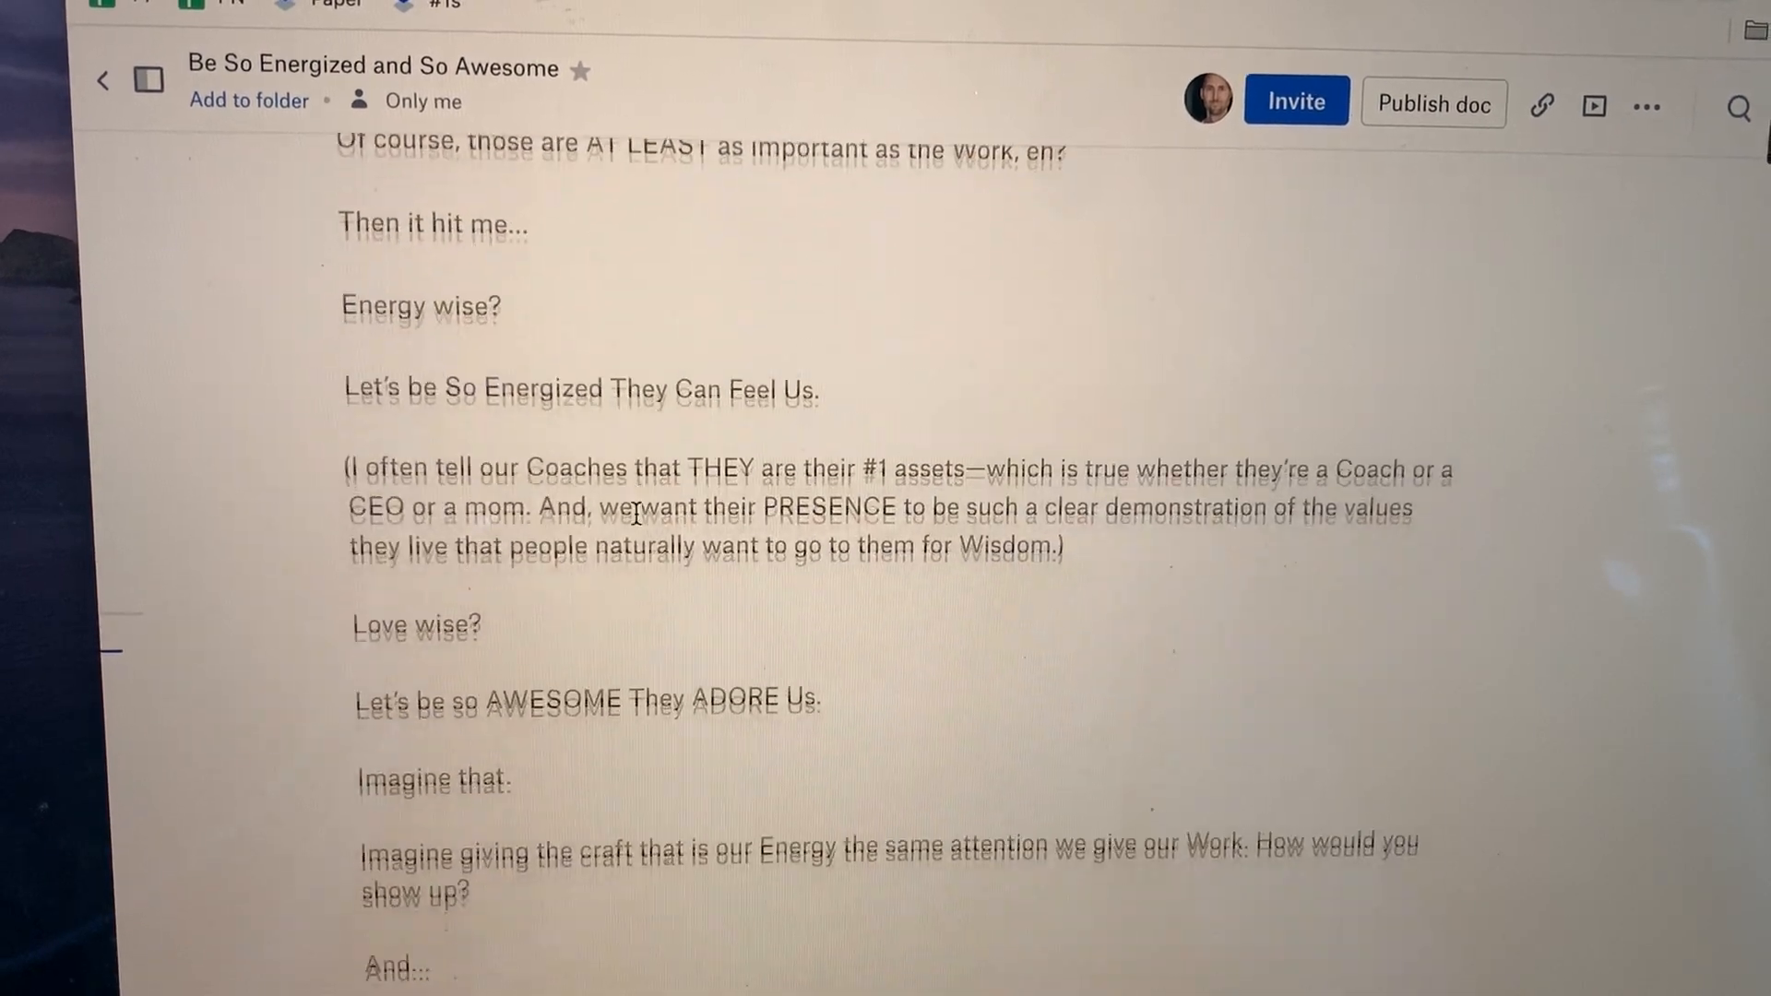
pyautogui.scroll(-3)
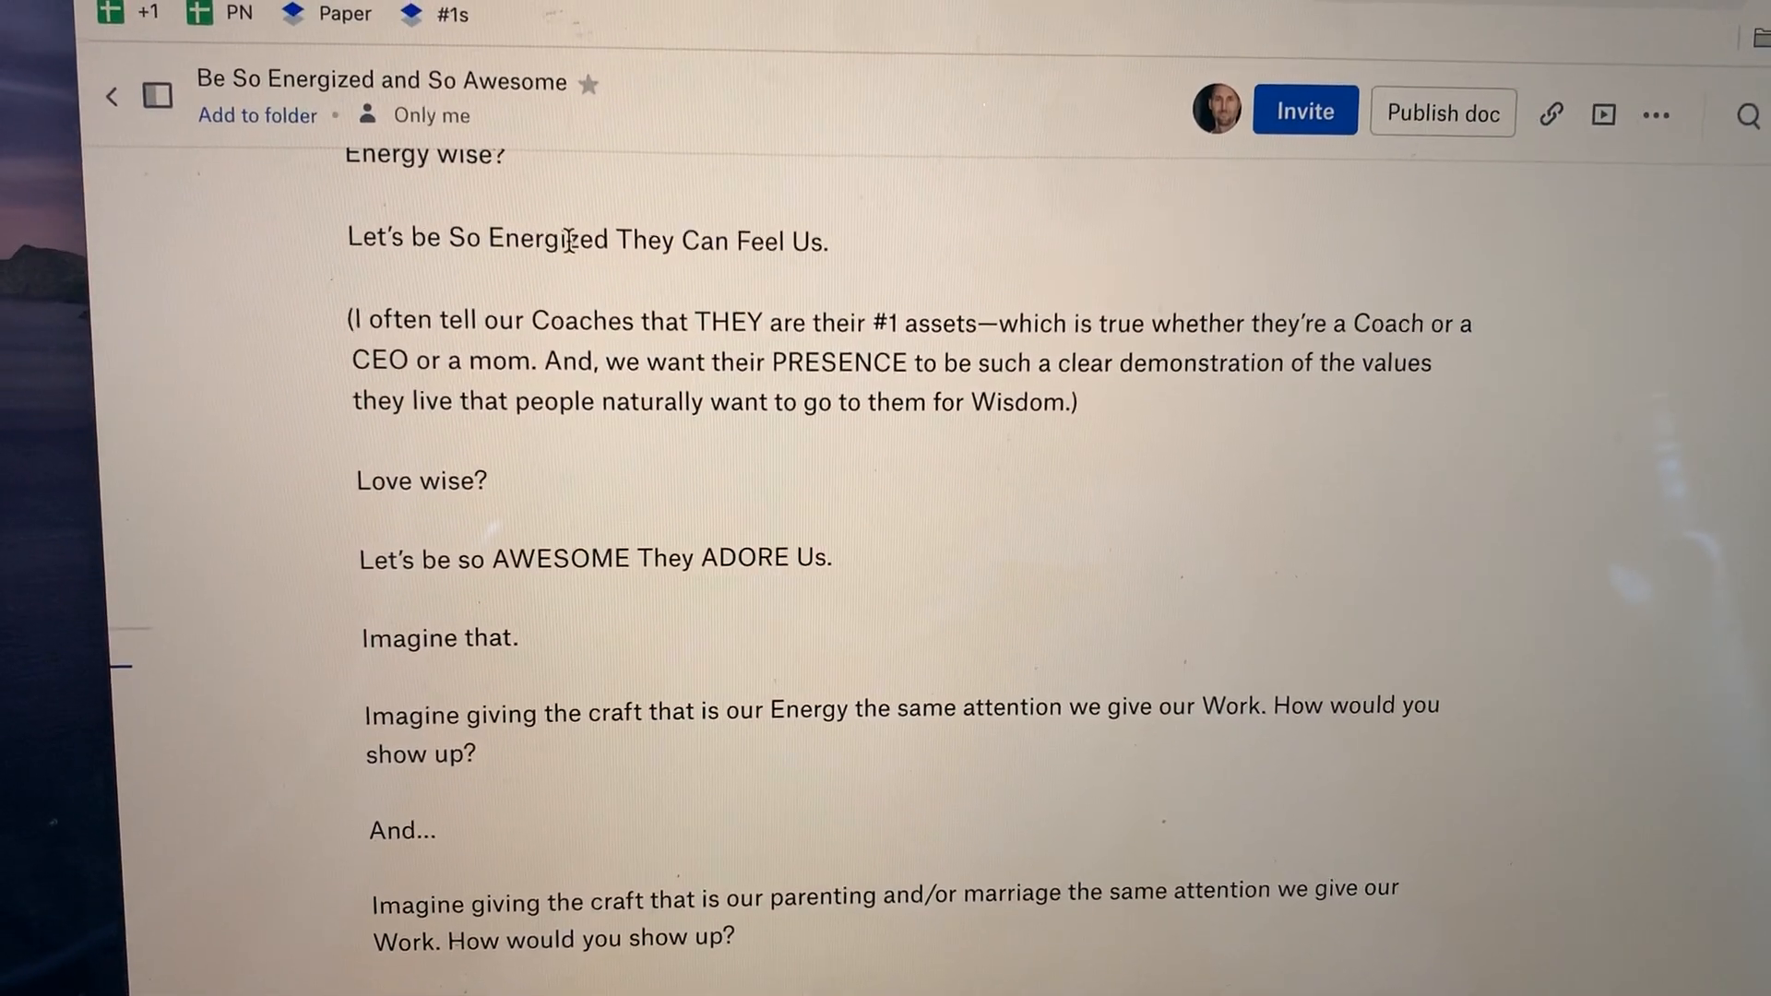
pyautogui.scroll(-3)
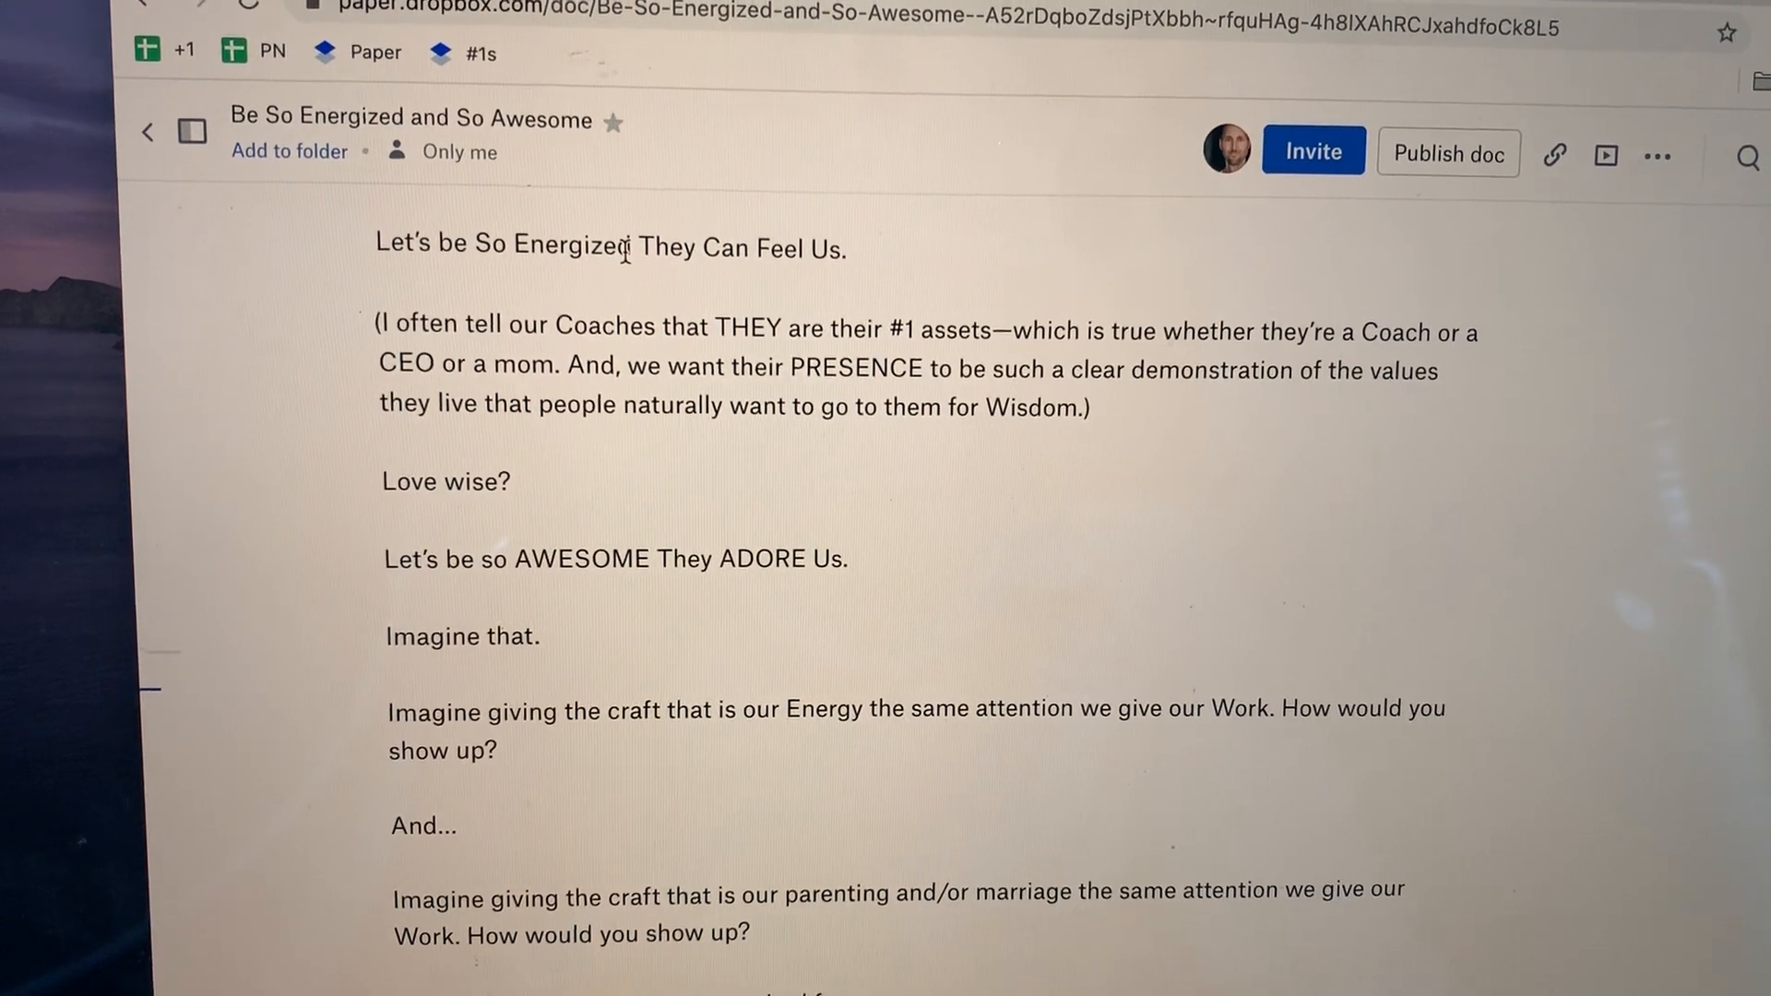
pyautogui.scroll(-3)
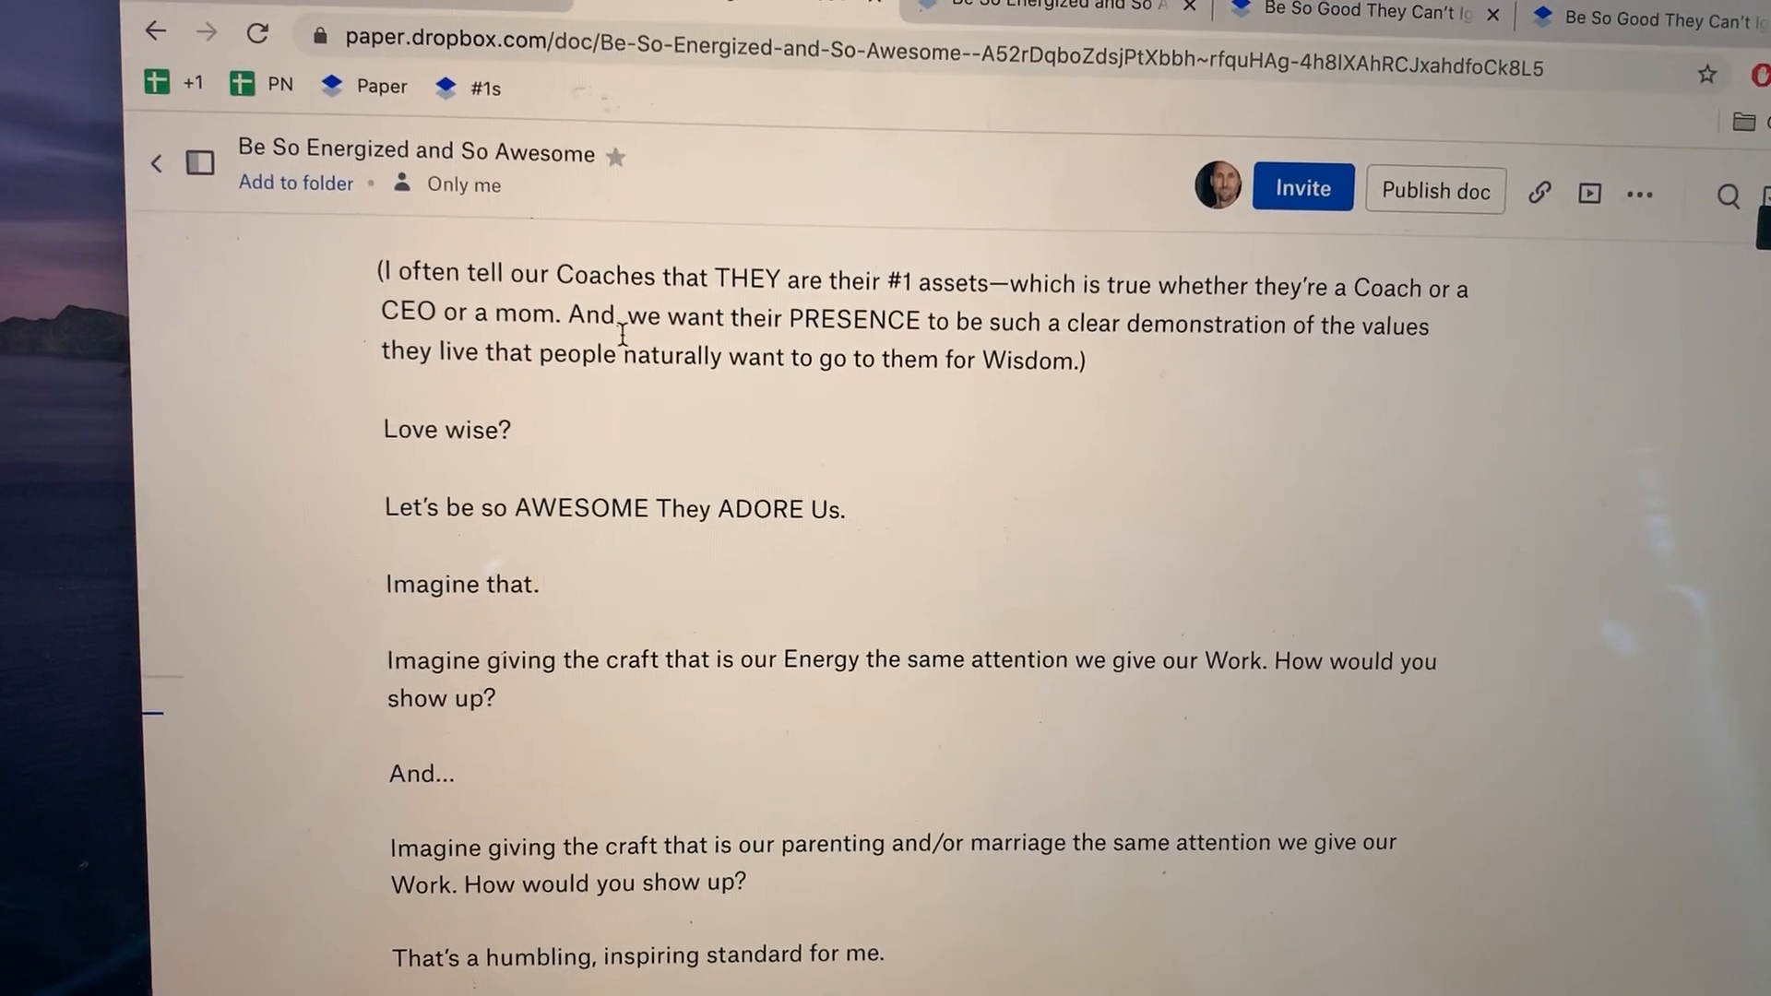
pyautogui.scroll(-3)
pyautogui.write('S')
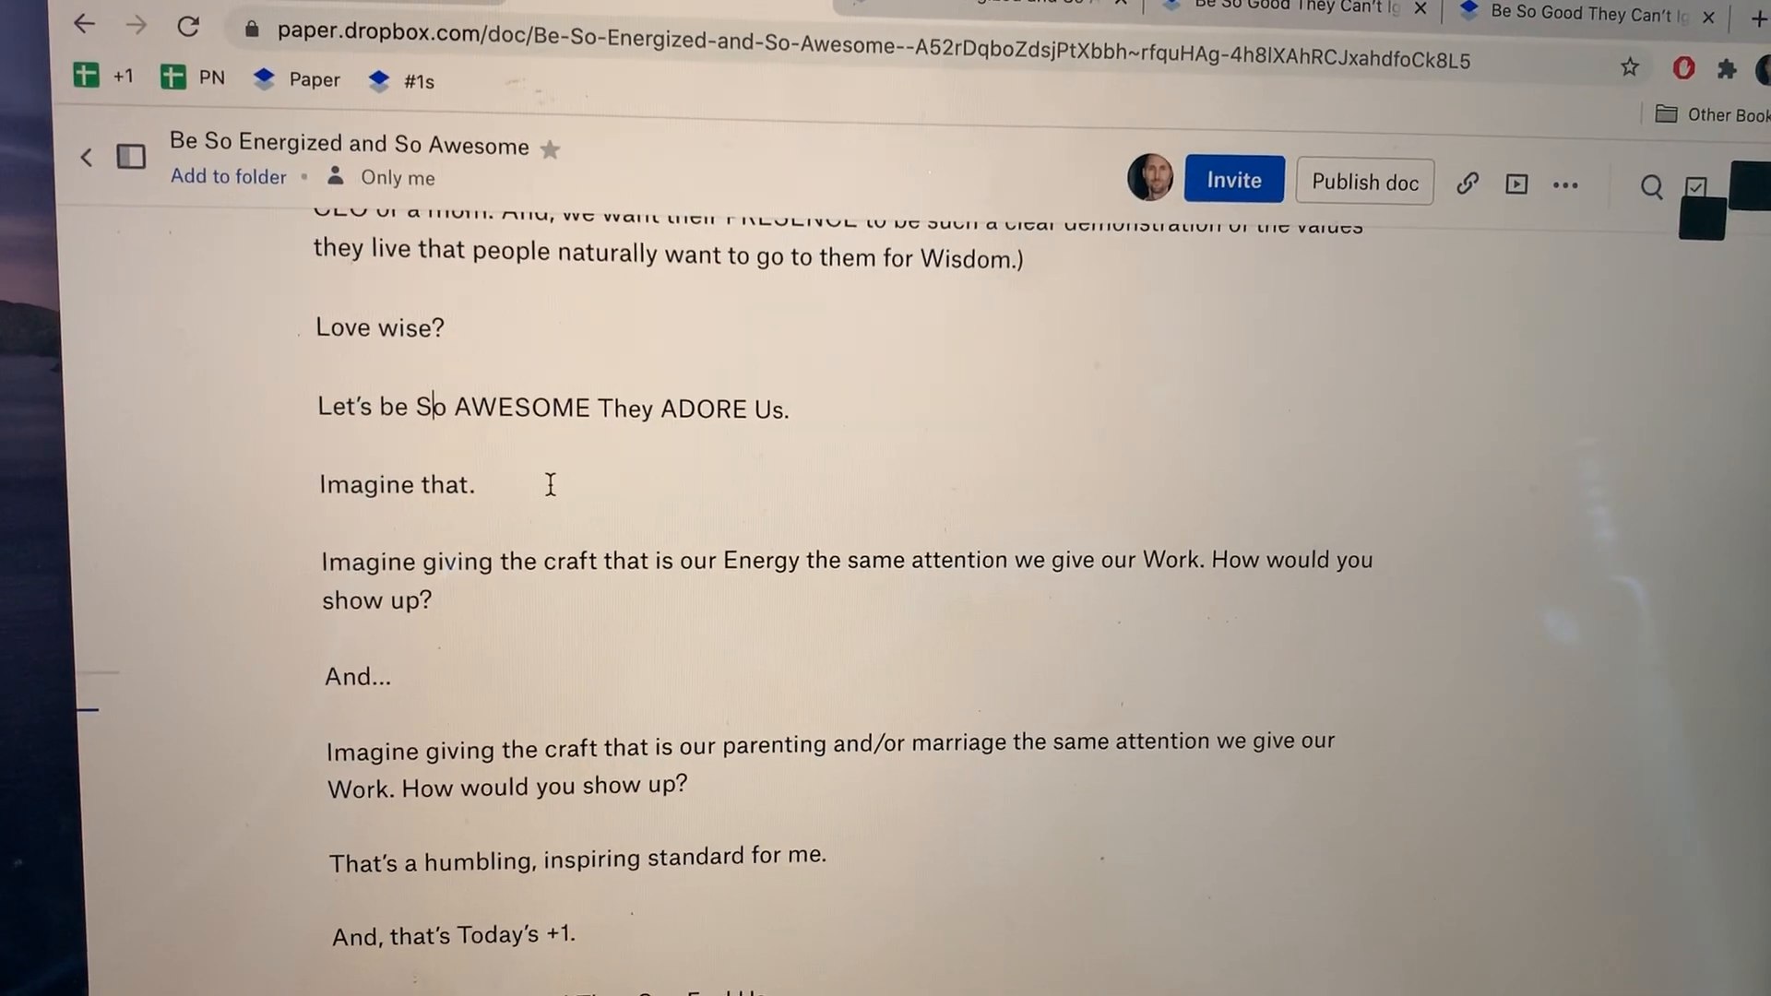
pyautogui.scroll(-3)
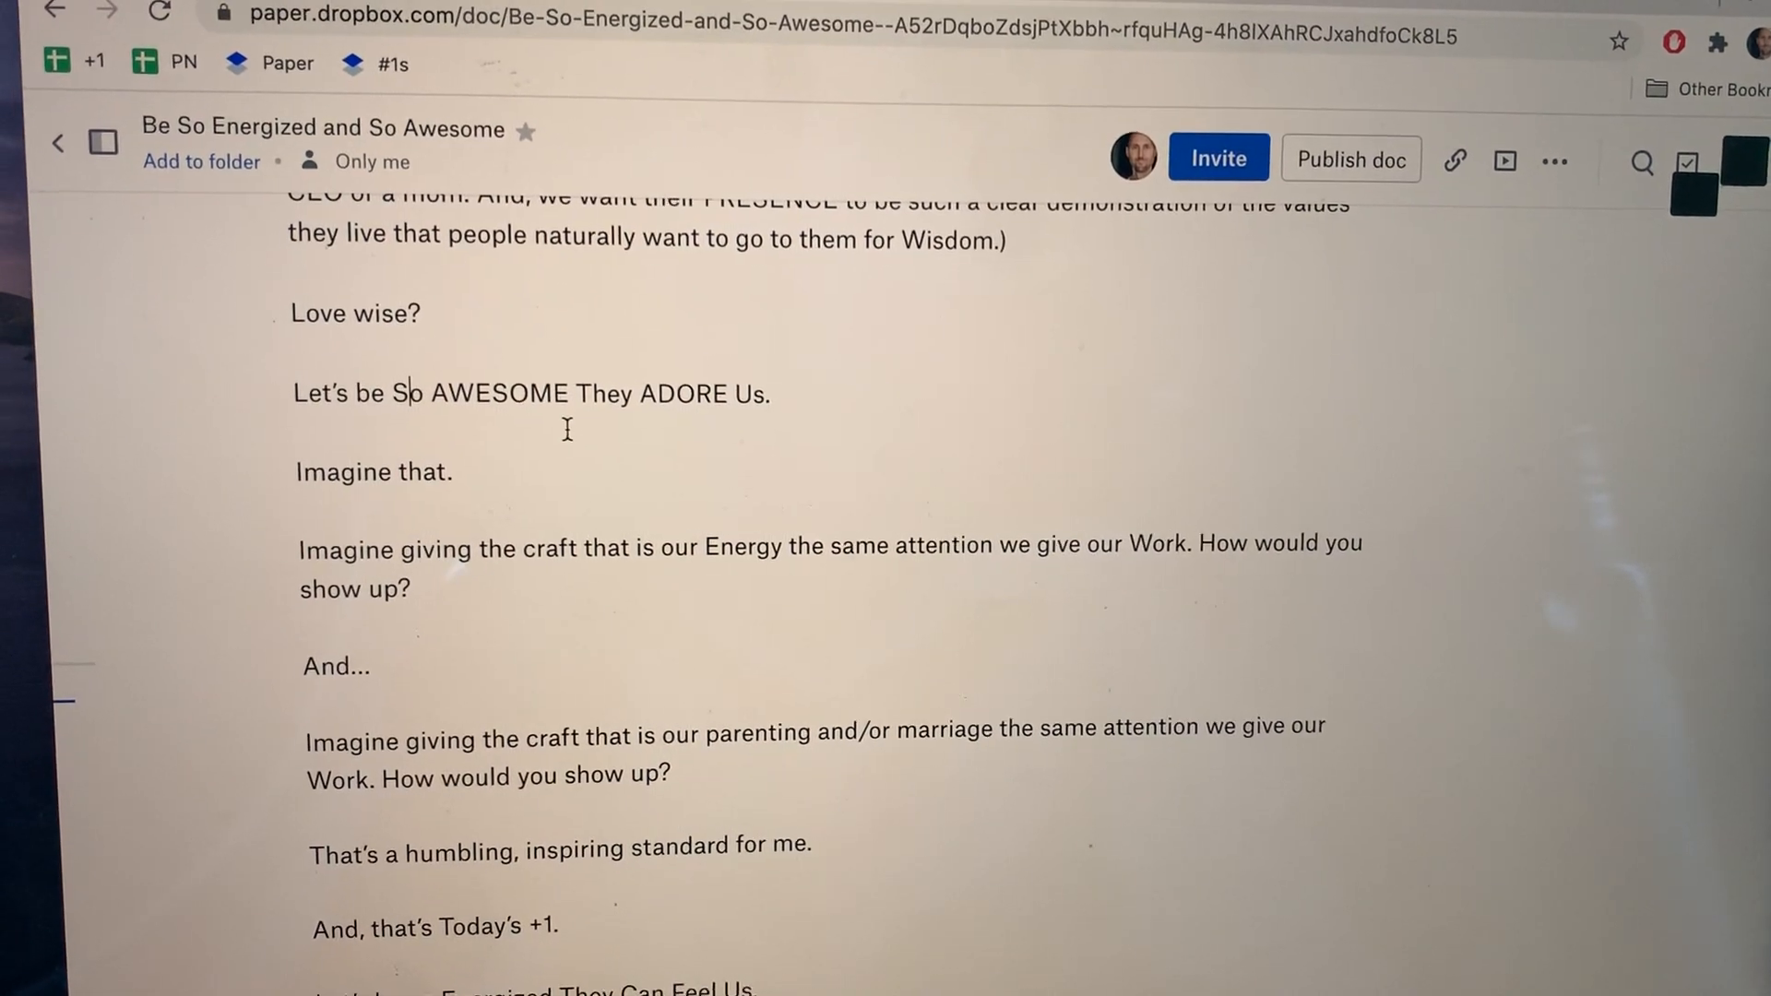
pyautogui.scroll(-3)
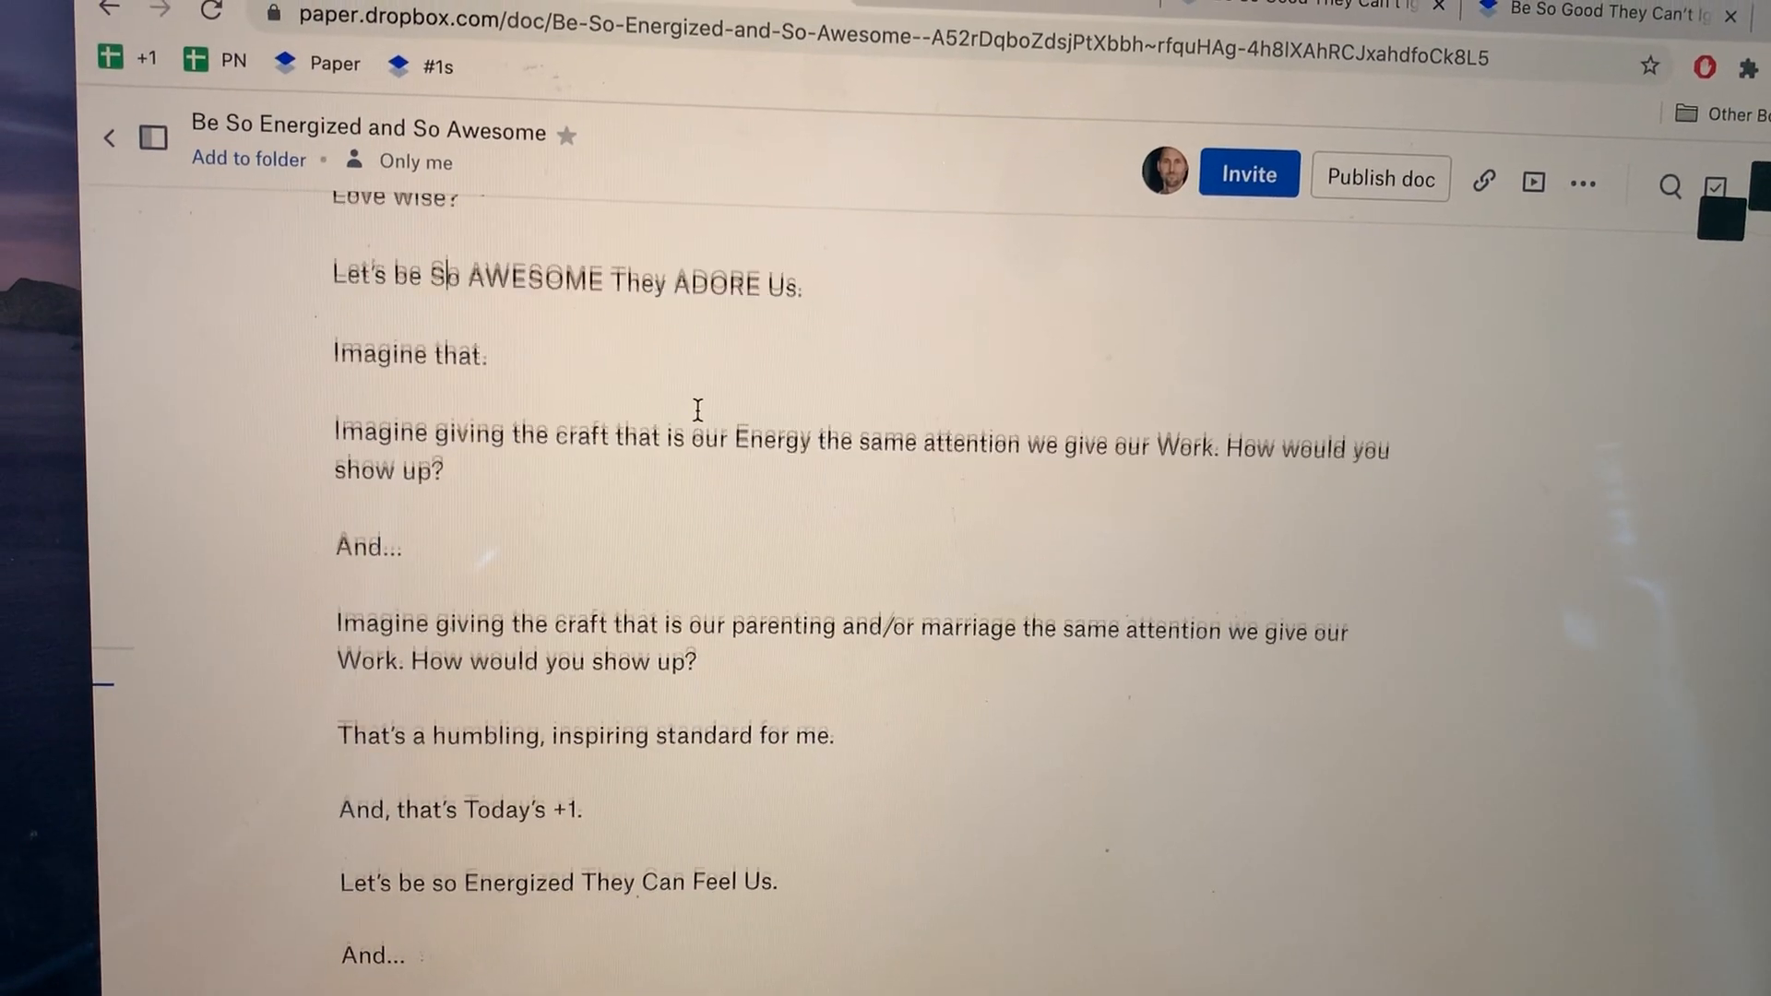
pyautogui.scroll(-3)
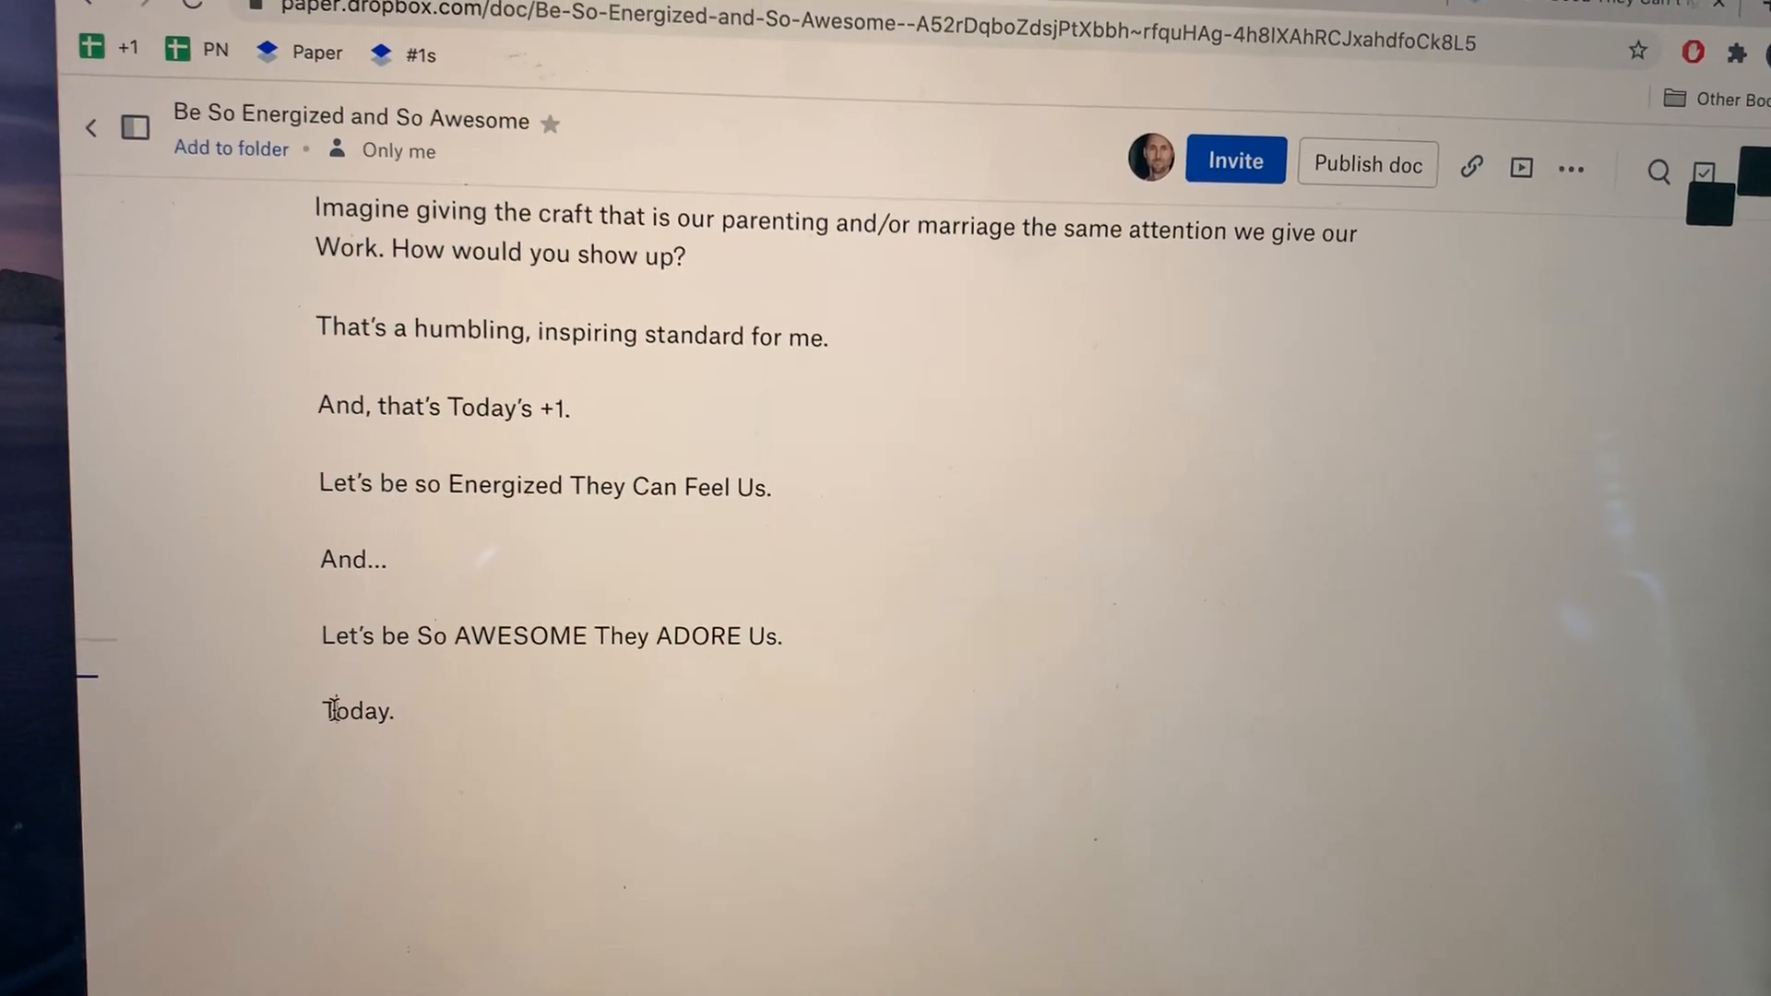